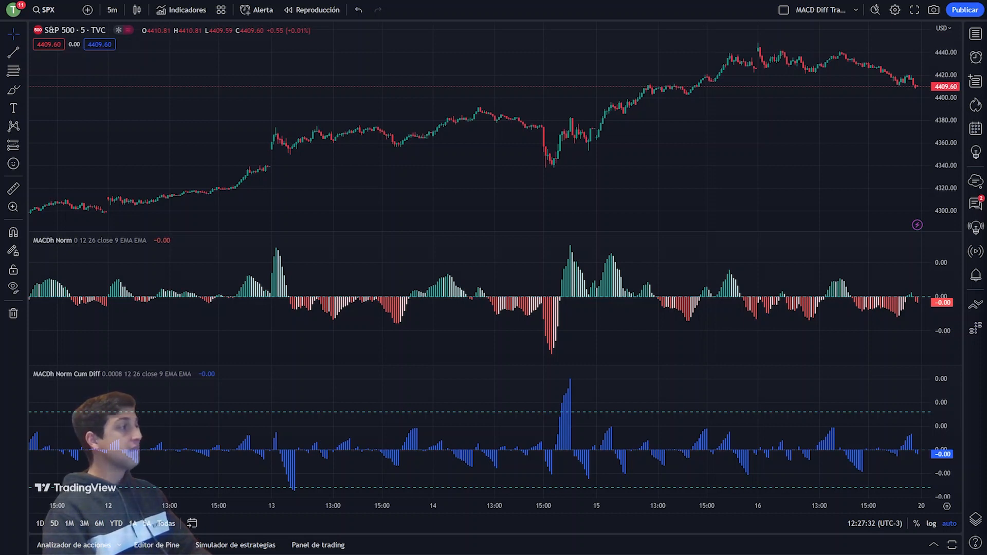
{"action": "mouse_move", "coordinate": [302, 91]}
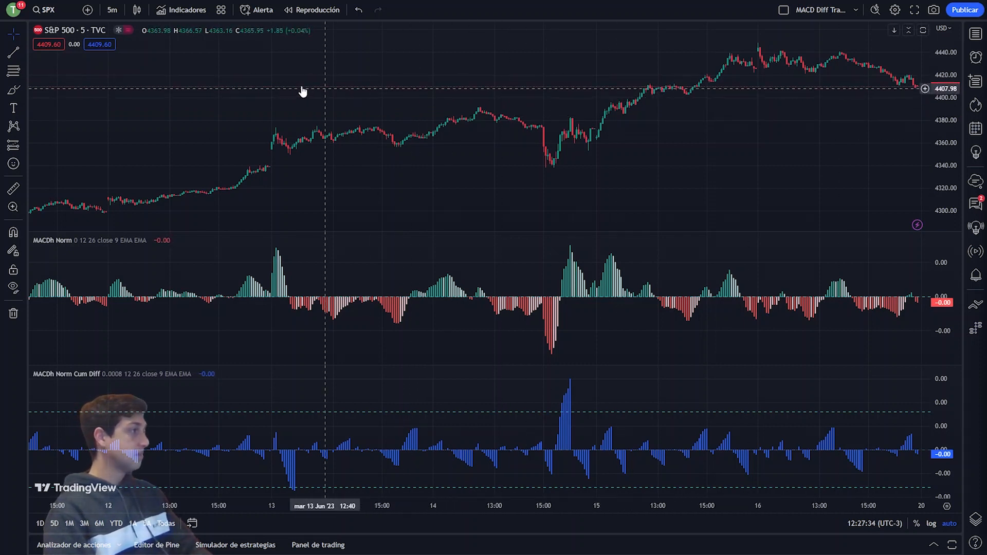
{"action": "mouse_move", "coordinate": [674, 208]}
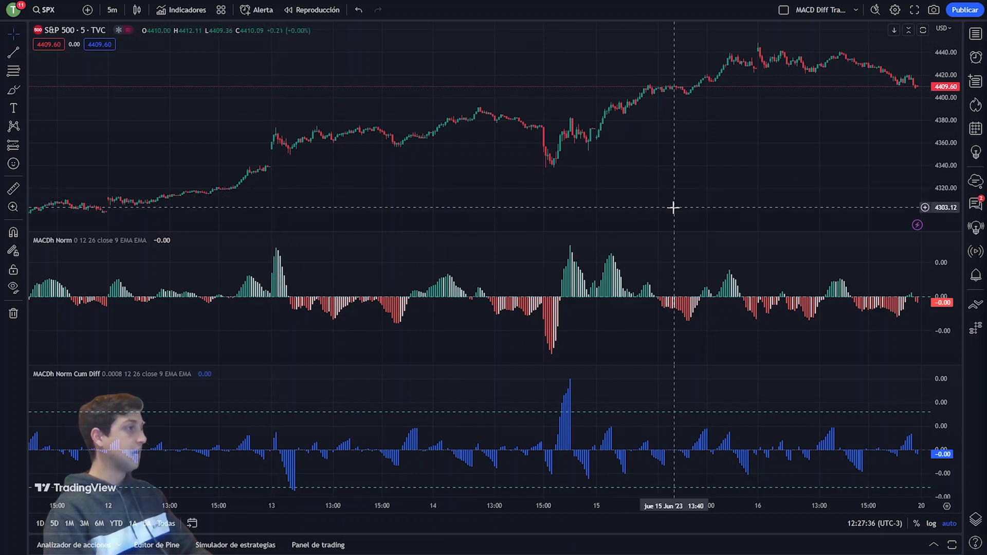
{"action": "mouse_move", "coordinate": [111, 308]}
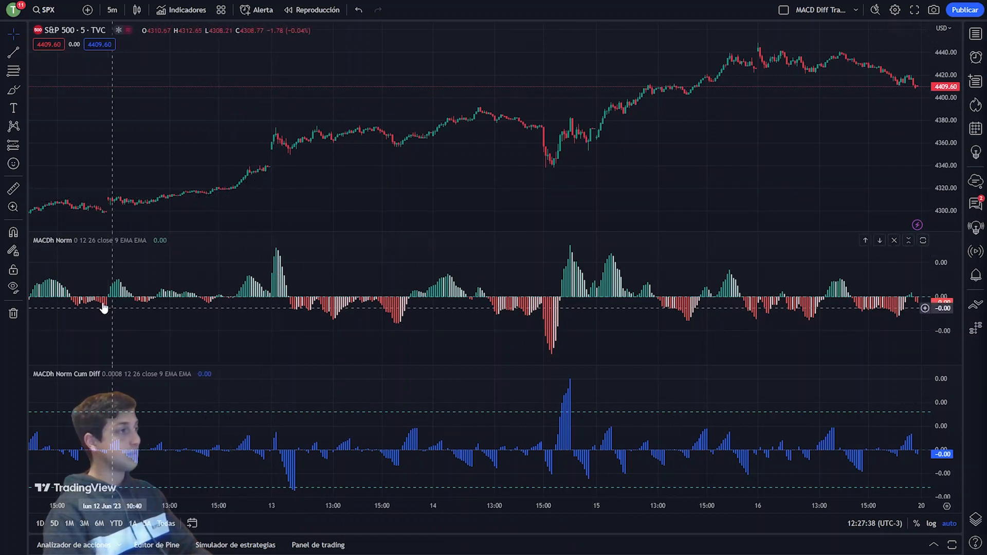
{"action": "mouse_move", "coordinate": [77, 251]}
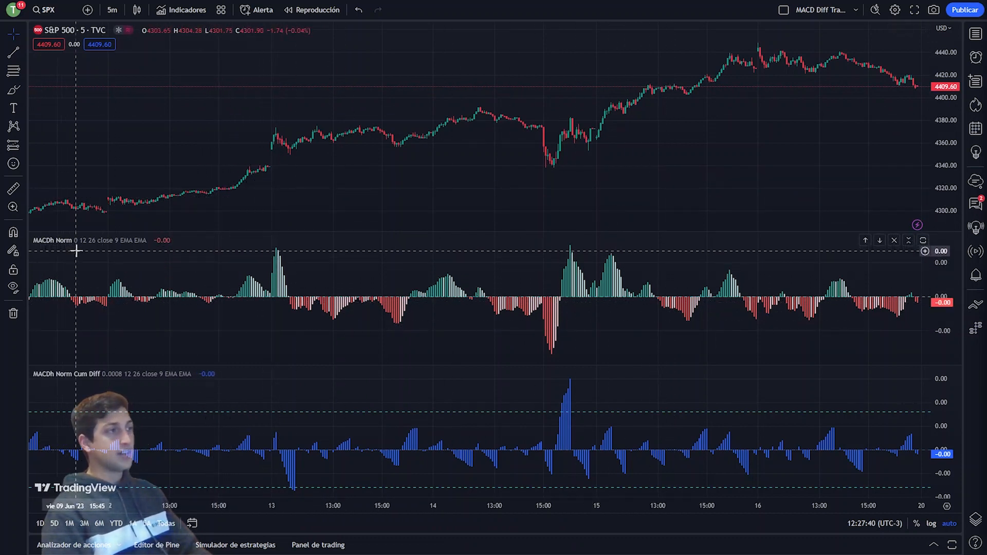
{"action": "mouse_move", "coordinate": [69, 245]}
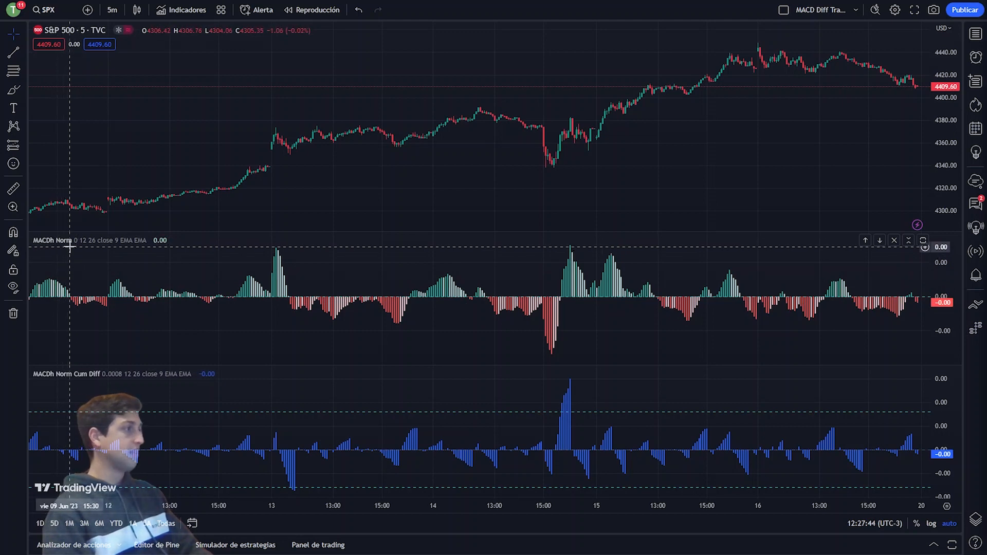
{"action": "mouse_move", "coordinate": [79, 318]}
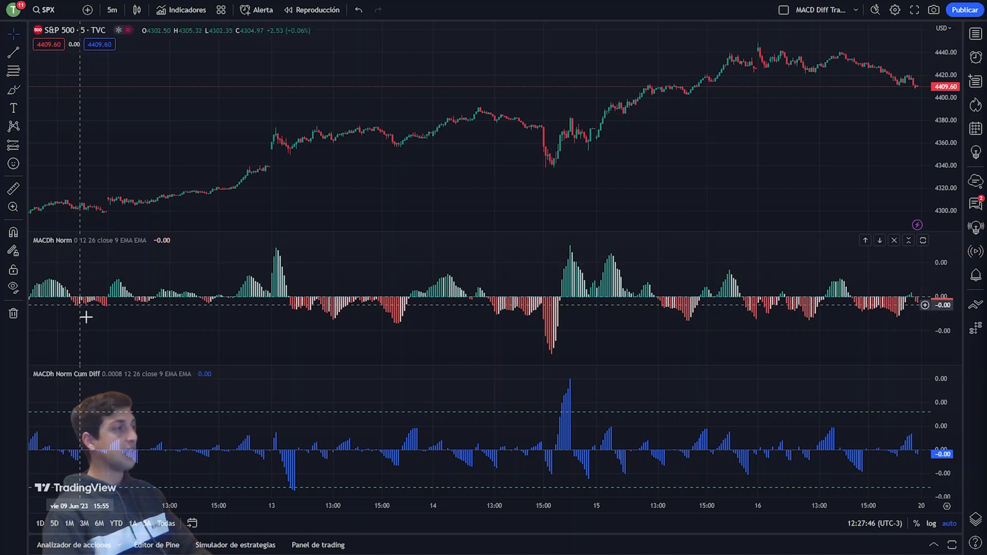
{"action": "mouse_move", "coordinate": [669, 291]}
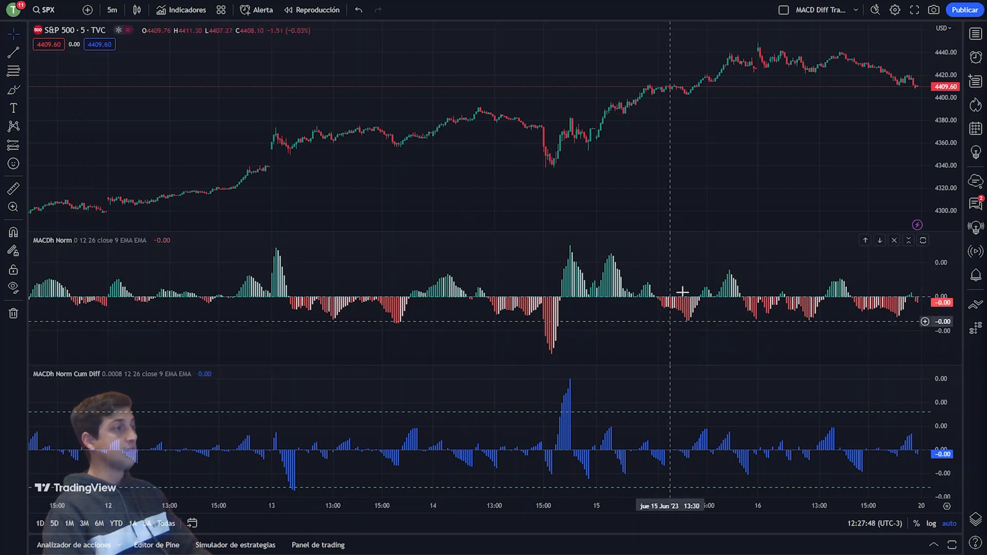
{"action": "mouse_move", "coordinate": [196, 315]}
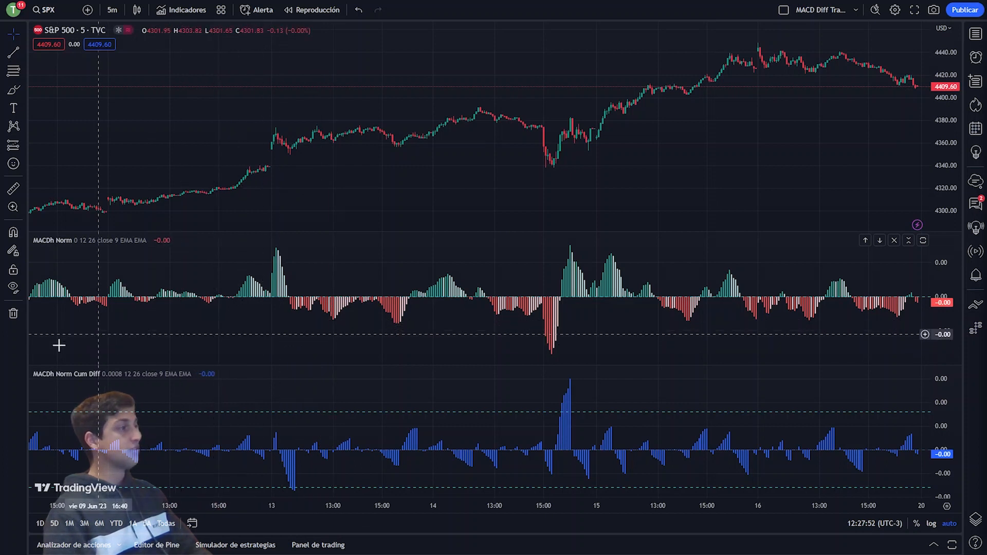
{"action": "mouse_move", "coordinate": [68, 384]}
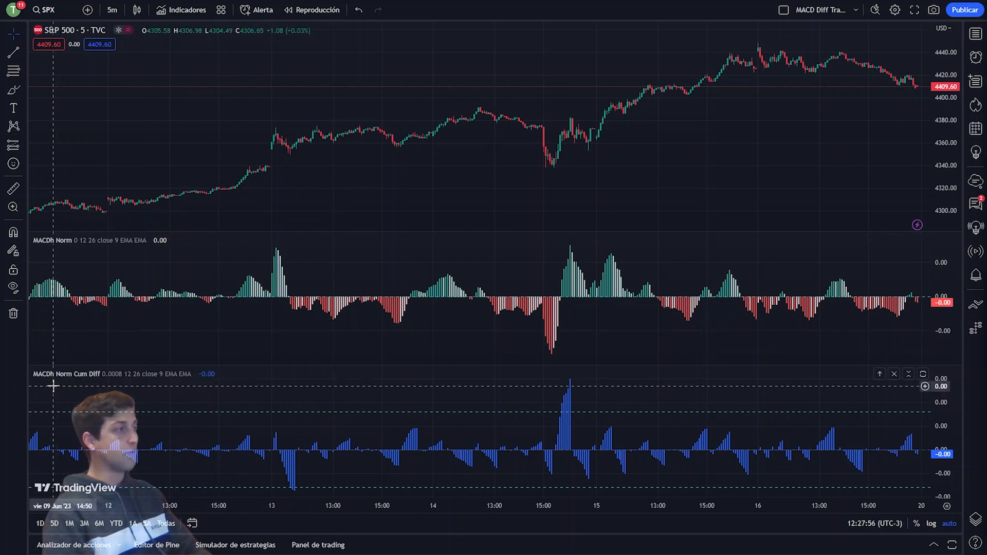
{"action": "mouse_move", "coordinate": [92, 386]}
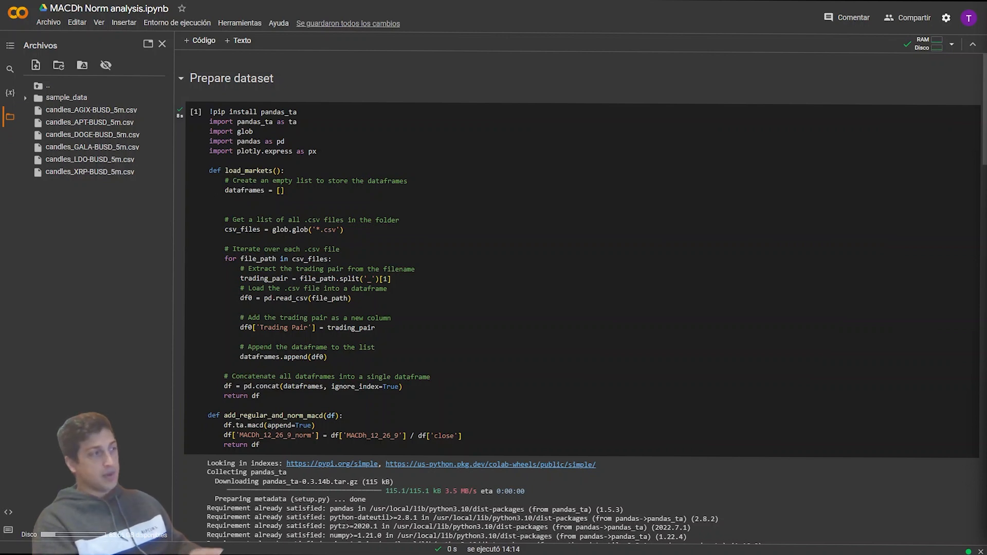
{"action": "mouse_move", "coordinate": [736, 181]}
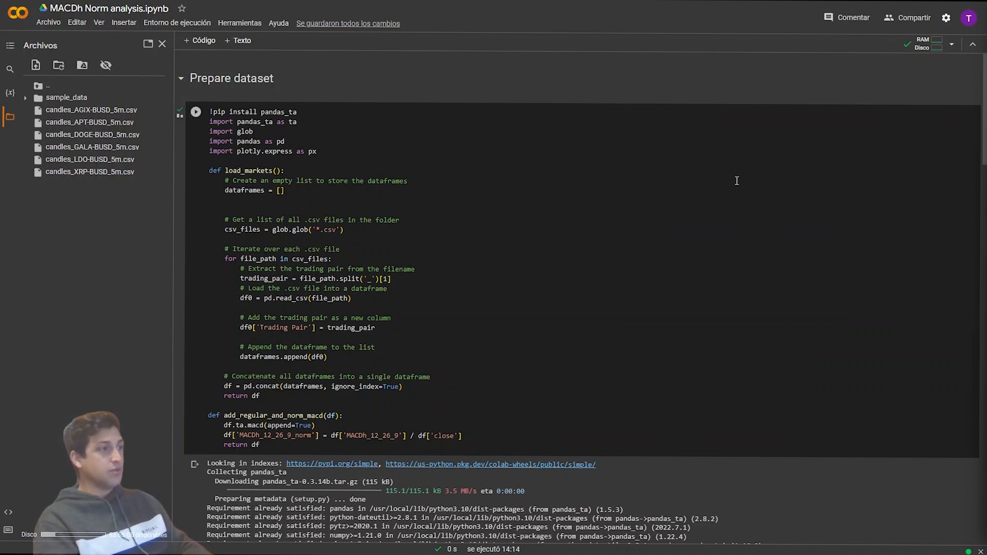
Scroll the MACDh Norm notebook past the dataset code to the regular and normalized MACDh plots.
{"action": "scroll", "scroll_direction": "down", "scroll_amount": 3}
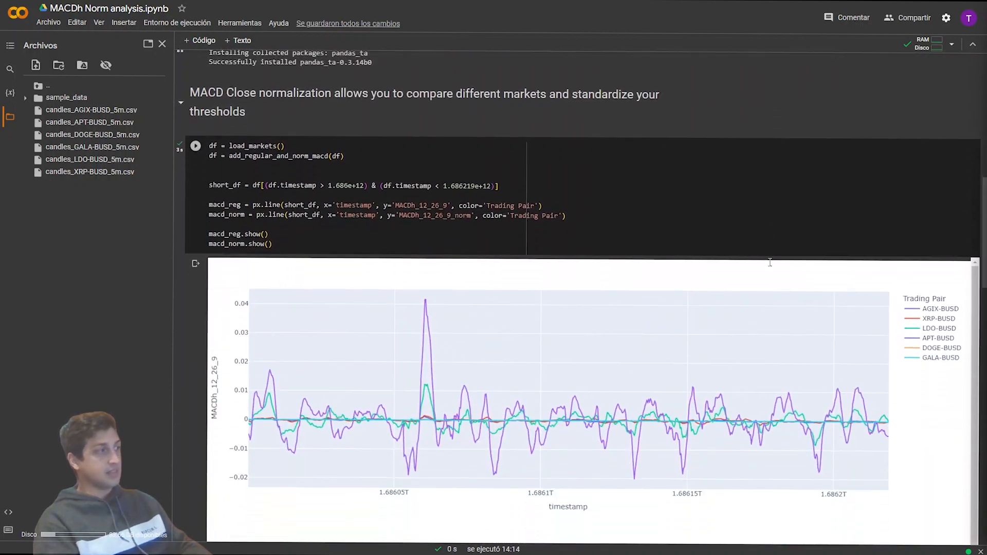
{"action": "scroll", "scroll_direction": "down", "scroll_amount": 3}
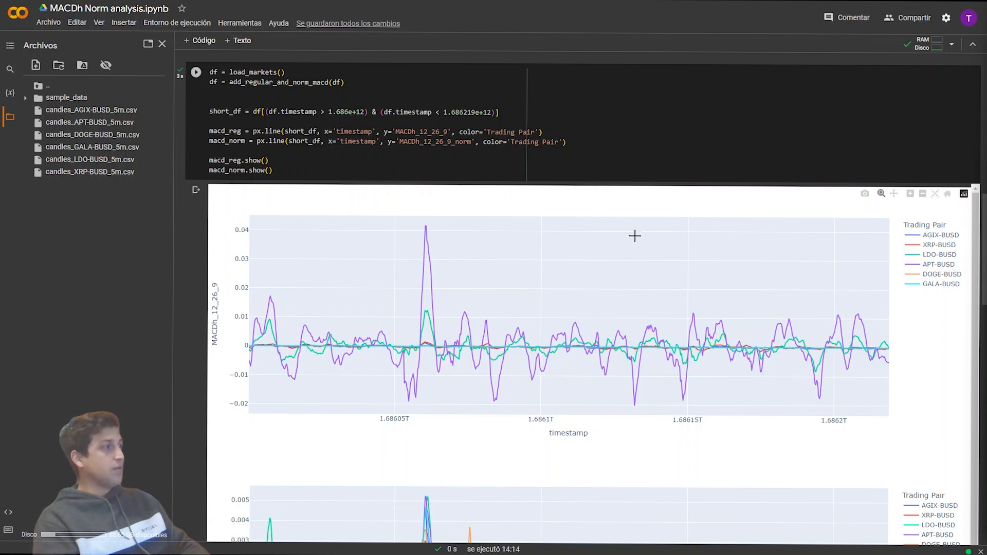
{"action": "mouse_move", "coordinate": [553, 453]}
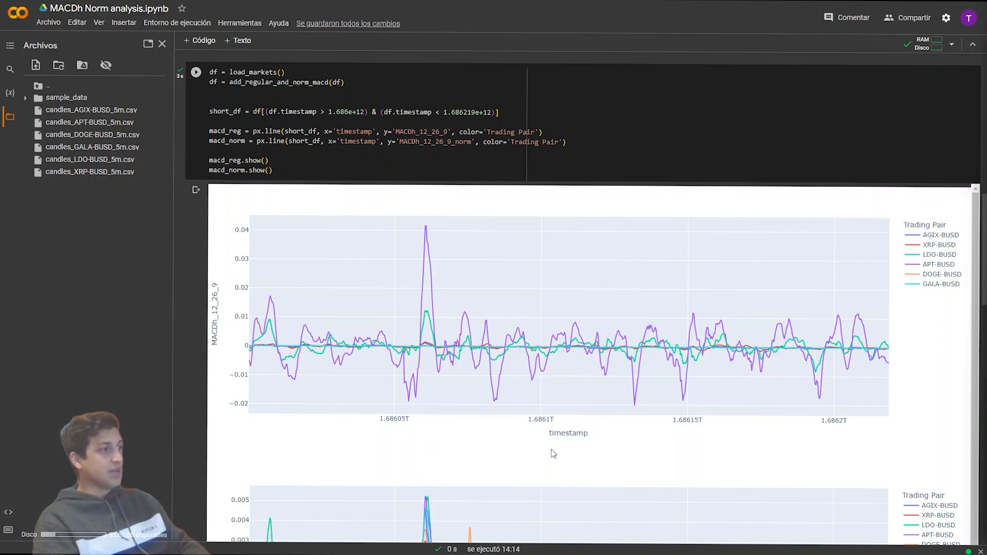
{"action": "mouse_move", "coordinate": [965, 394]}
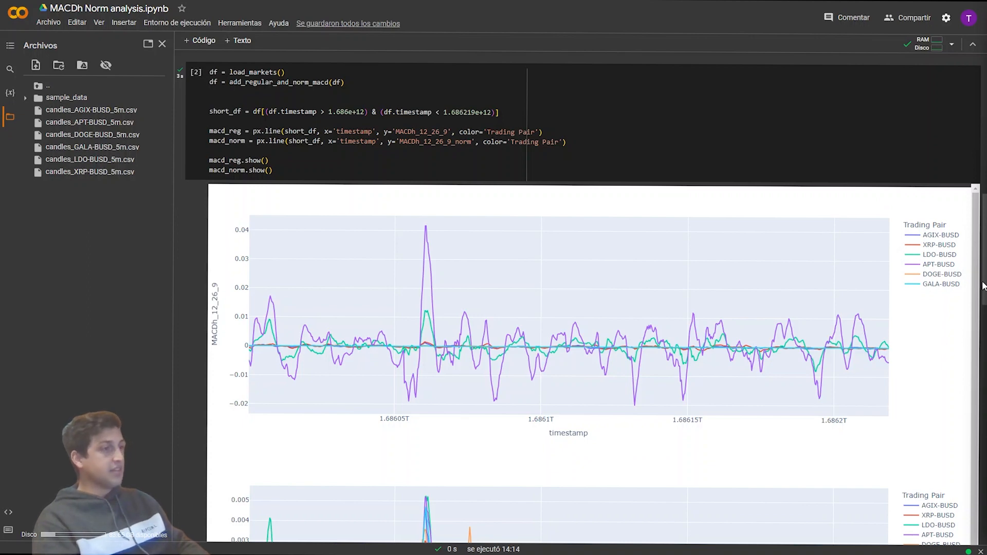
{"action": "scroll", "scroll_direction": "down", "scroll_amount": 3}
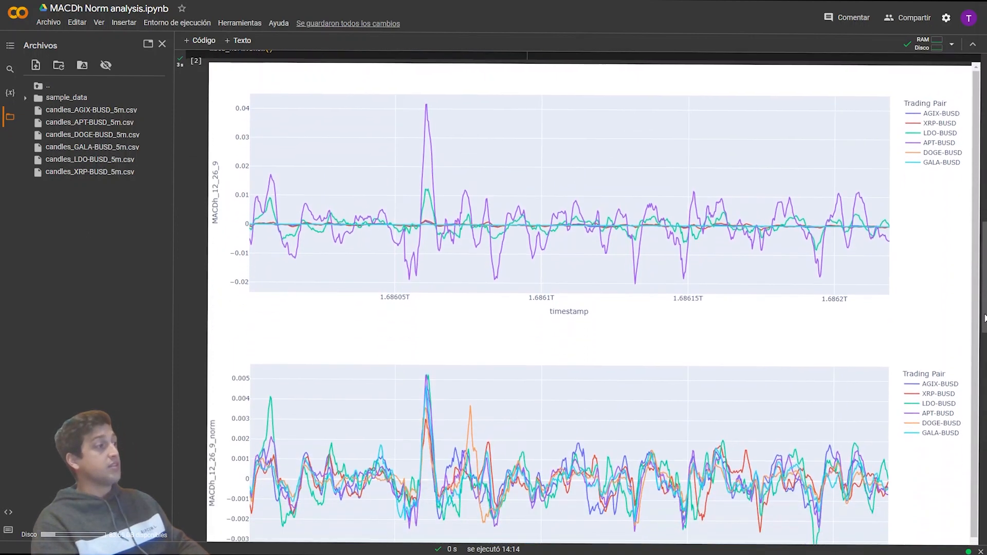
{"action": "scroll", "scroll_direction": "down", "scroll_amount": 3}
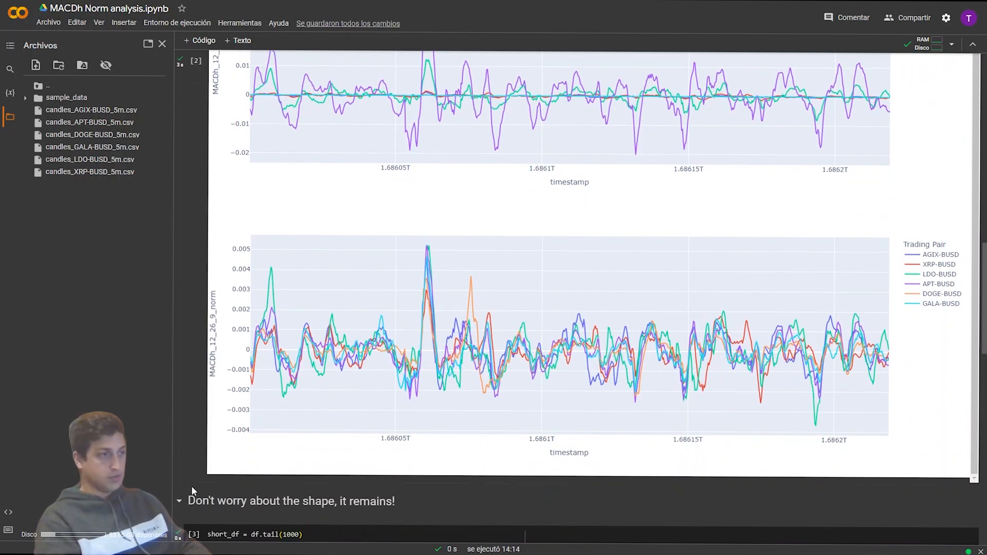
{"action": "scroll", "scroll_direction": "down", "scroll_amount": 3}
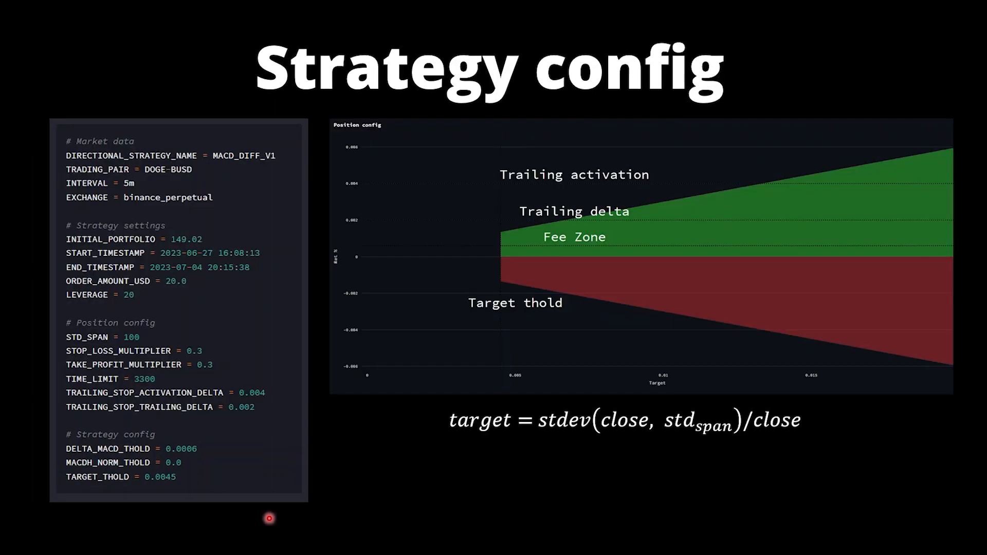
{"action": "mouse_move", "coordinate": [43, 415]}
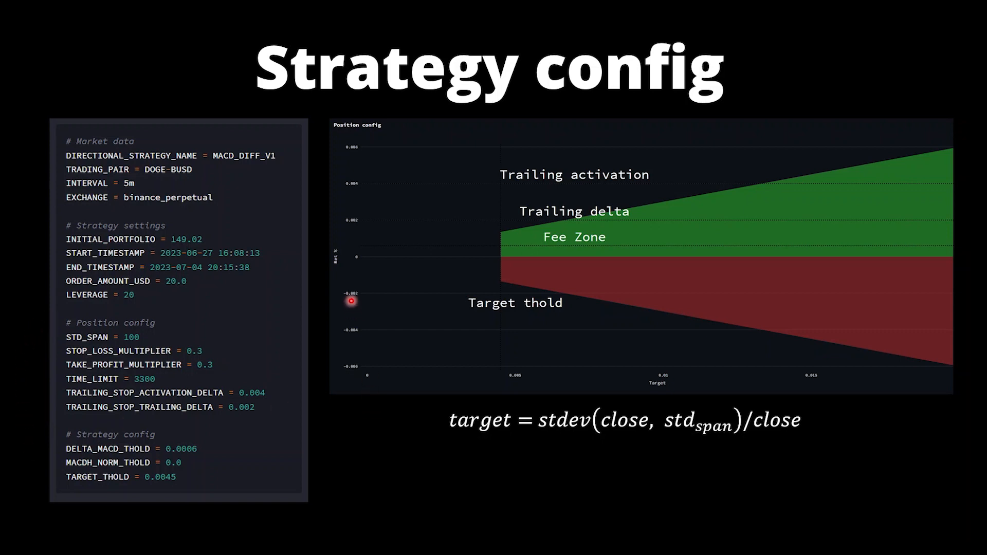
{"action": "mouse_move", "coordinate": [324, 401]}
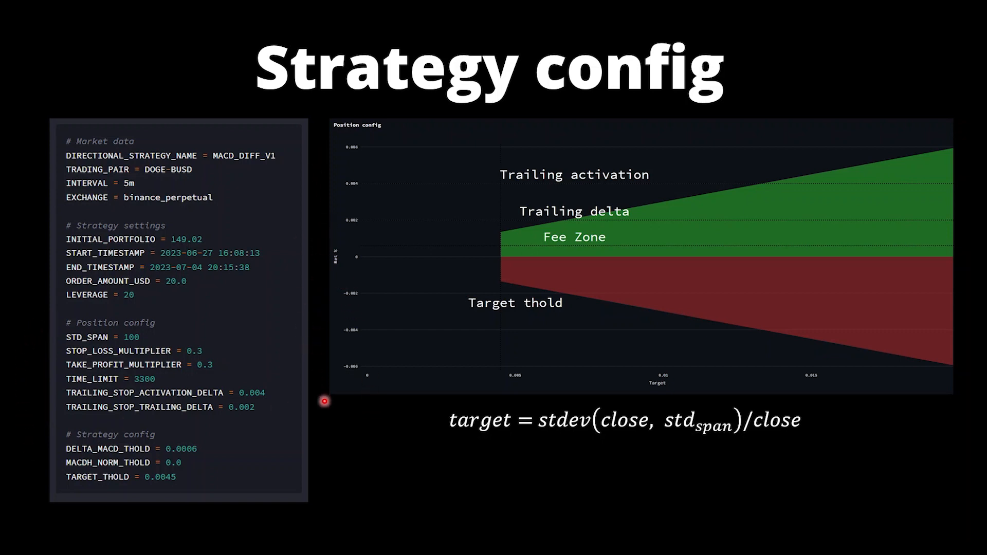
{"action": "mouse_move", "coordinate": [831, 397]}
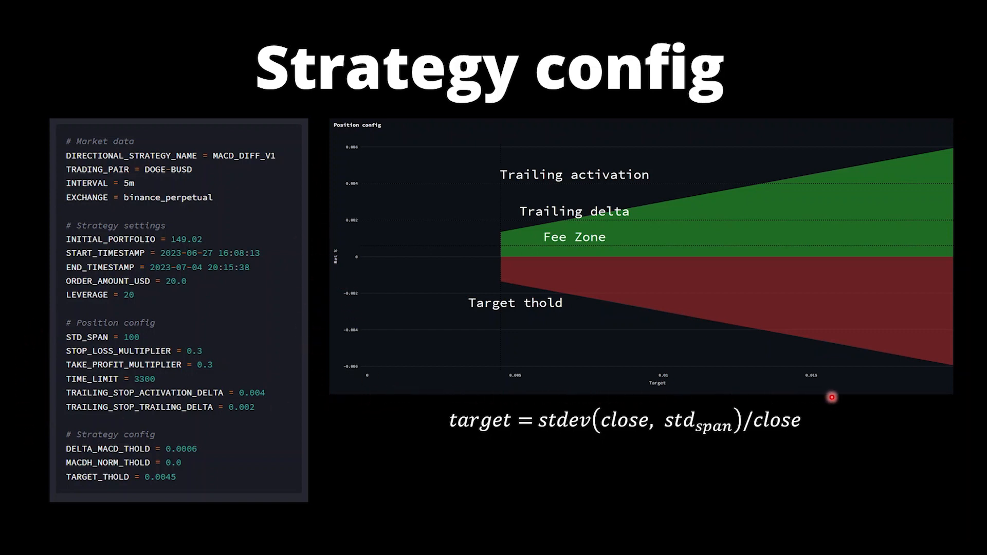
{"action": "mouse_move", "coordinate": [774, 402]}
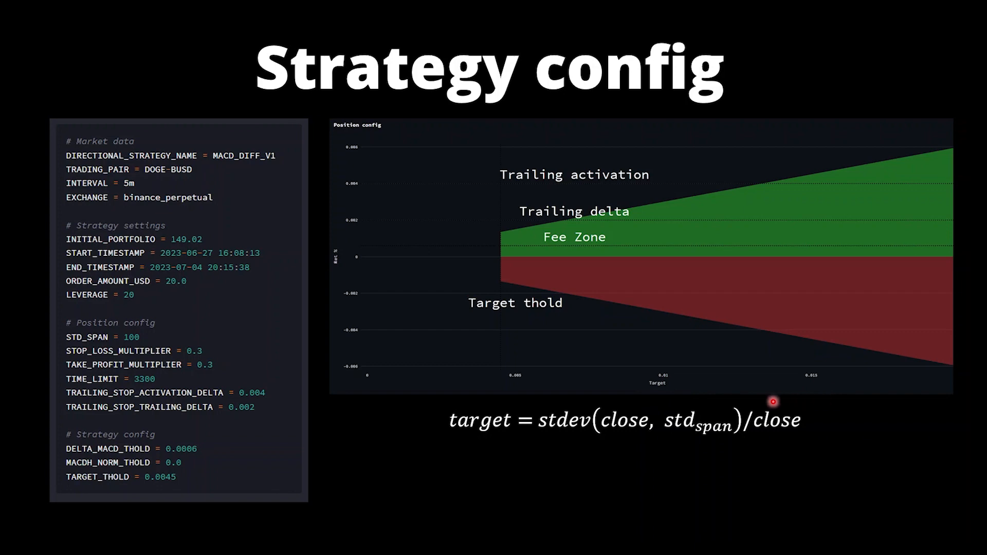
{"action": "mouse_move", "coordinate": [653, 421]}
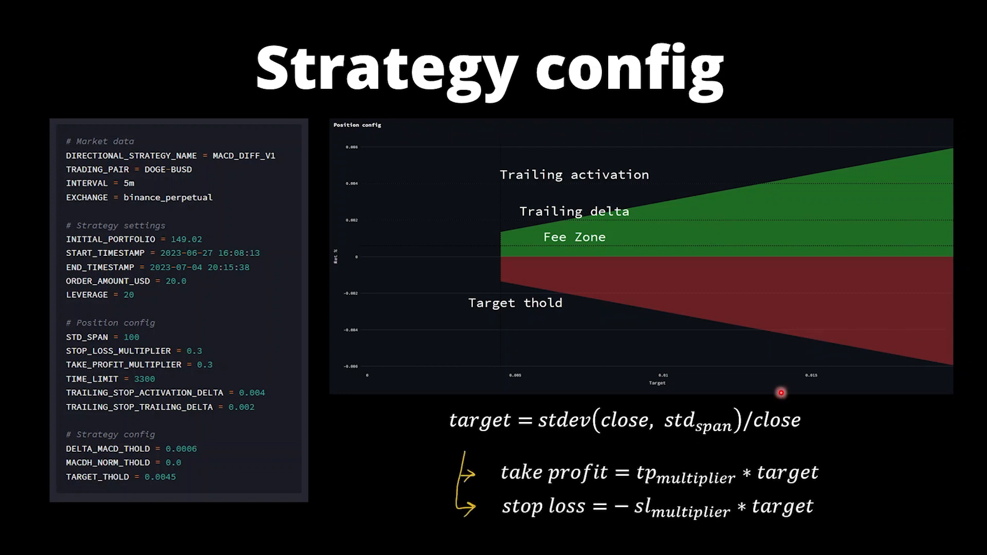
{"action": "mouse_move", "coordinate": [427, 492]}
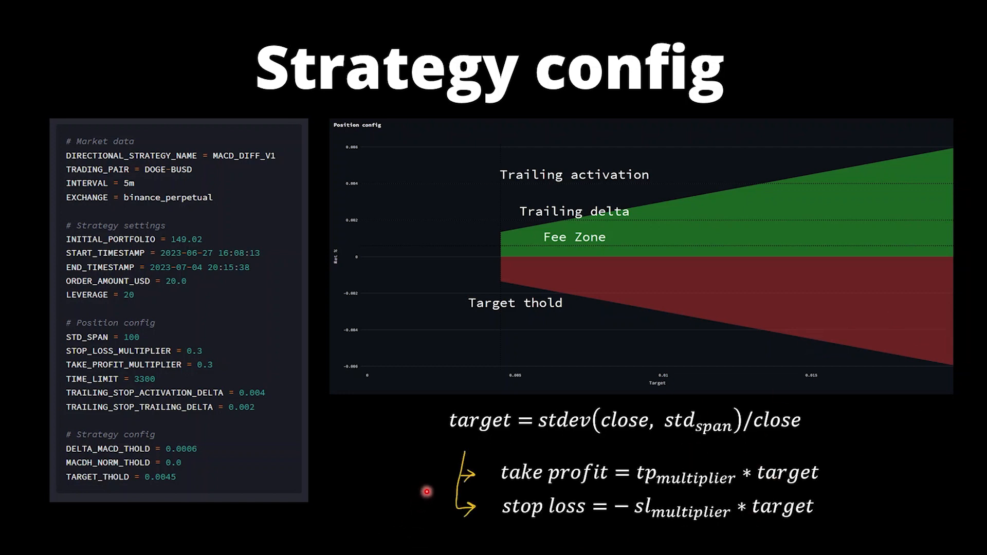
{"action": "mouse_move", "coordinate": [429, 515]}
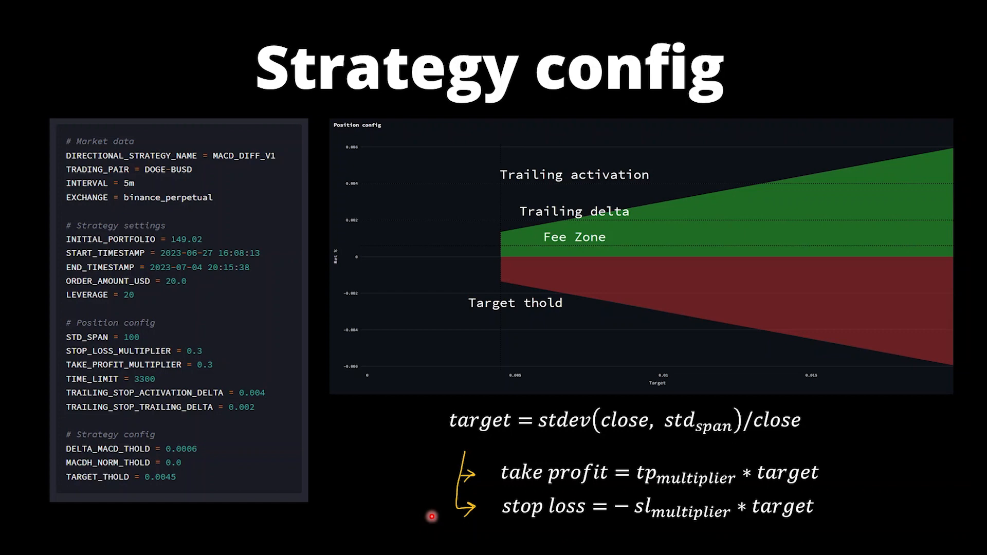
{"action": "mouse_move", "coordinate": [430, 453]}
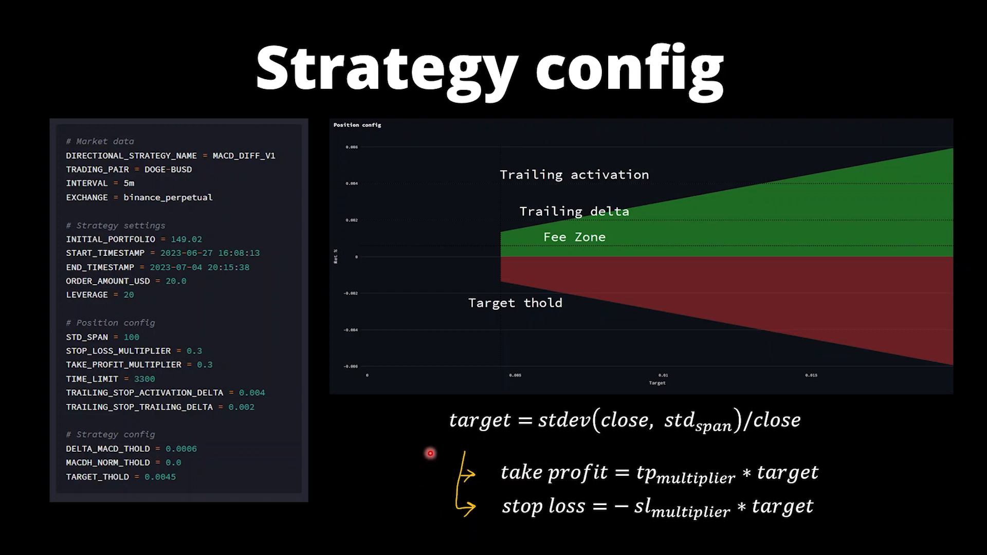
{"action": "mouse_move", "coordinate": [553, 210]}
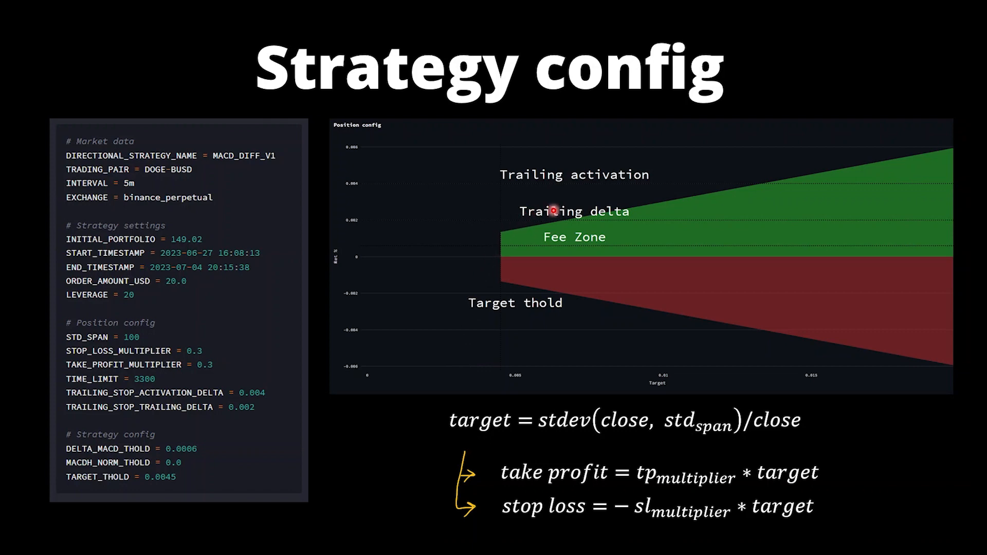
{"action": "mouse_move", "coordinate": [588, 304]}
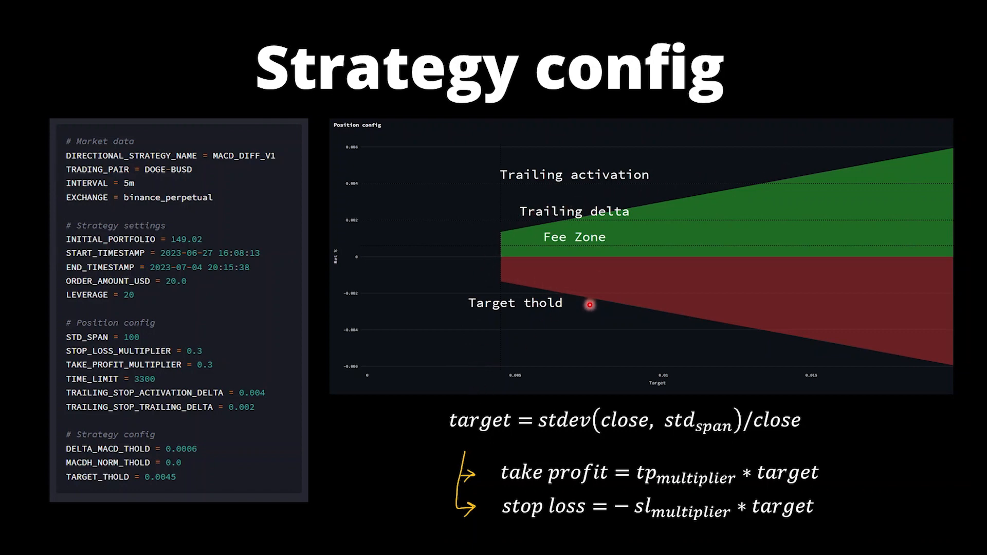
{"action": "mouse_move", "coordinate": [814, 347]}
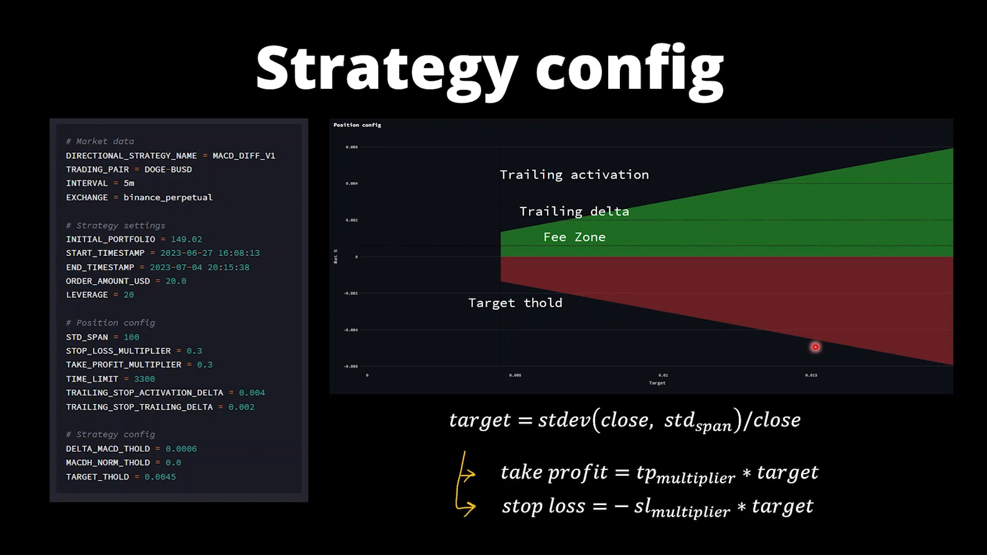
{"action": "mouse_move", "coordinate": [501, 319]}
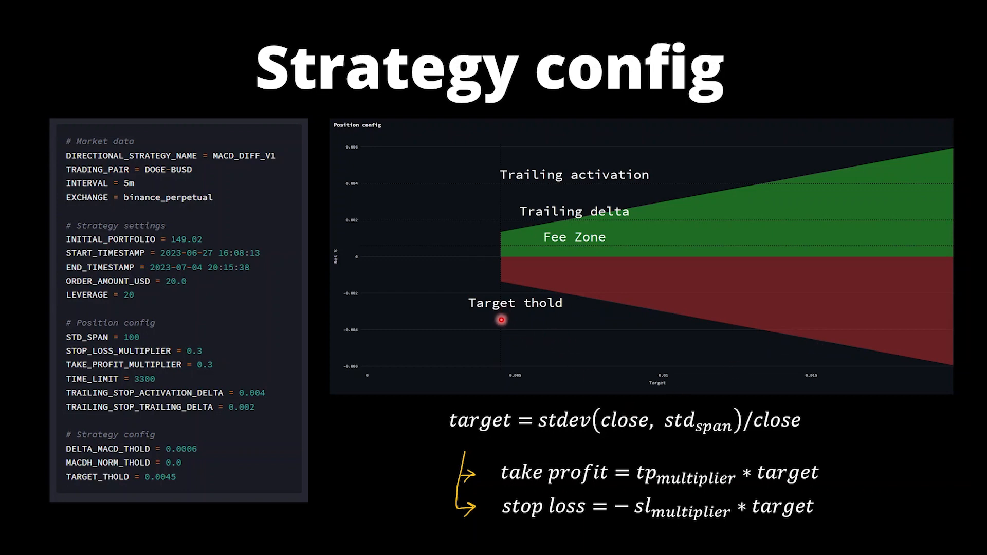
{"action": "mouse_move", "coordinate": [501, 199]}
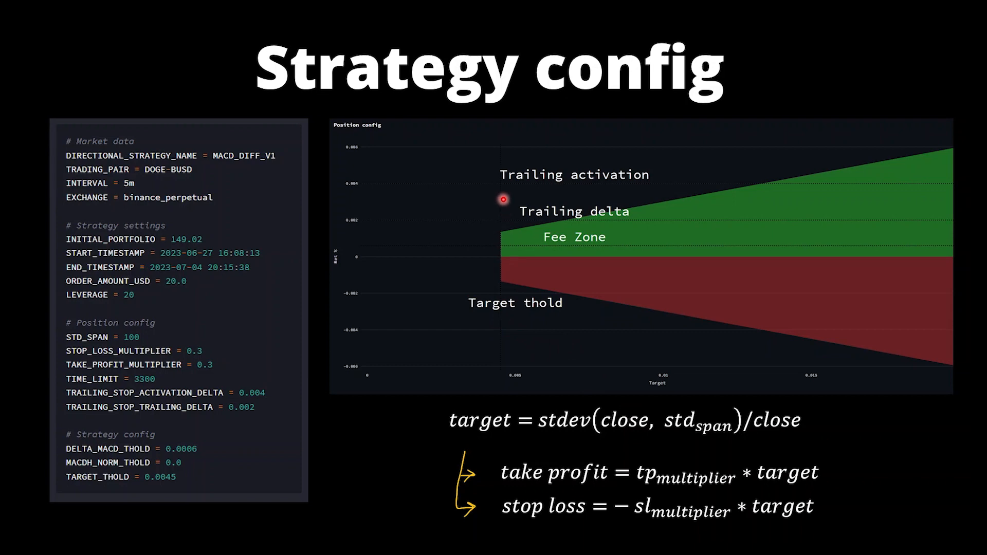
{"action": "mouse_move", "coordinate": [503, 281]}
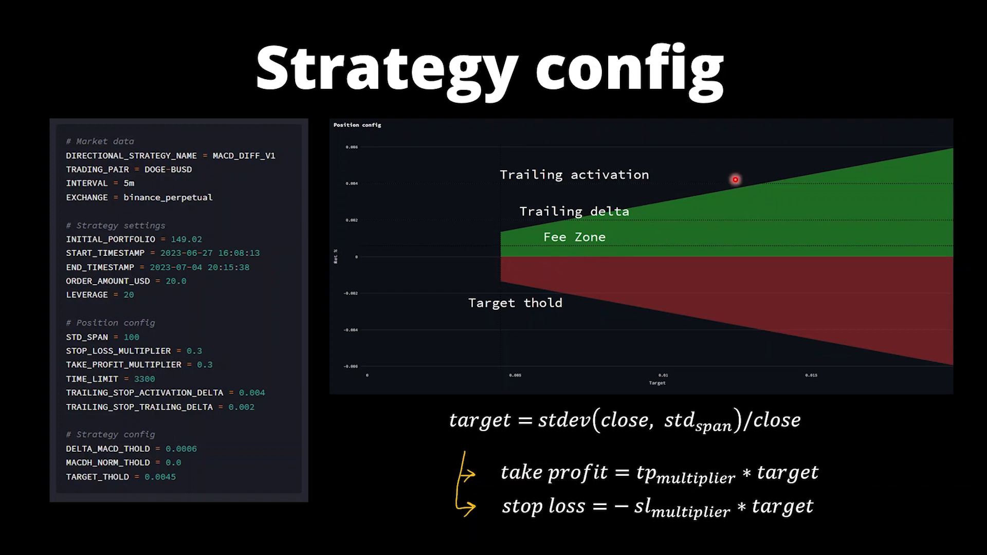
{"action": "mouse_move", "coordinate": [780, 184]}
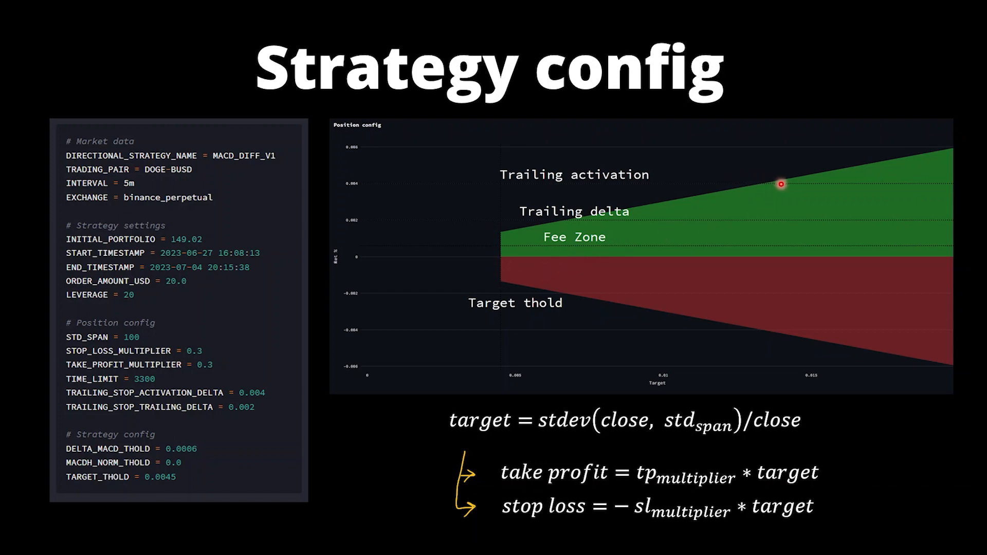
{"action": "mouse_move", "coordinate": [830, 221]}
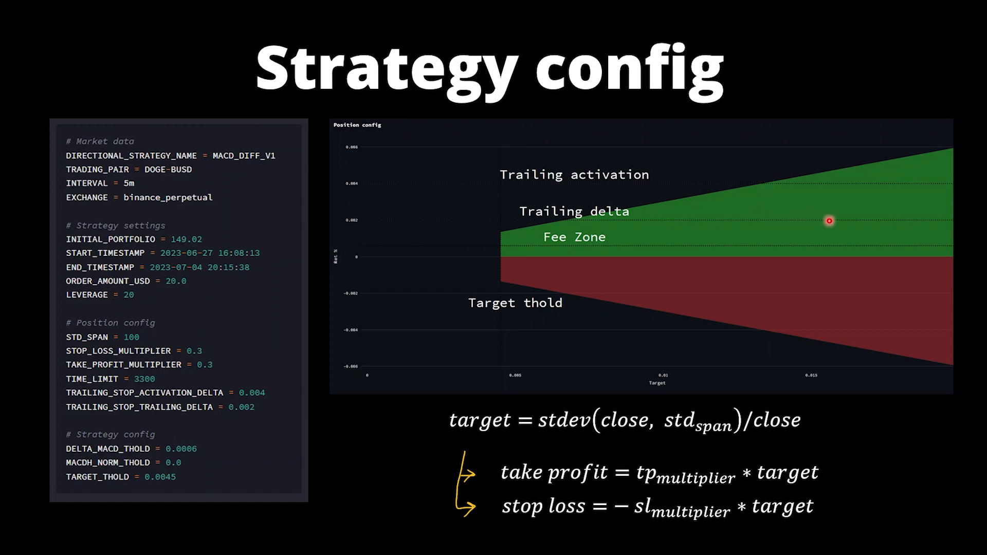
{"action": "mouse_move", "coordinate": [843, 183]}
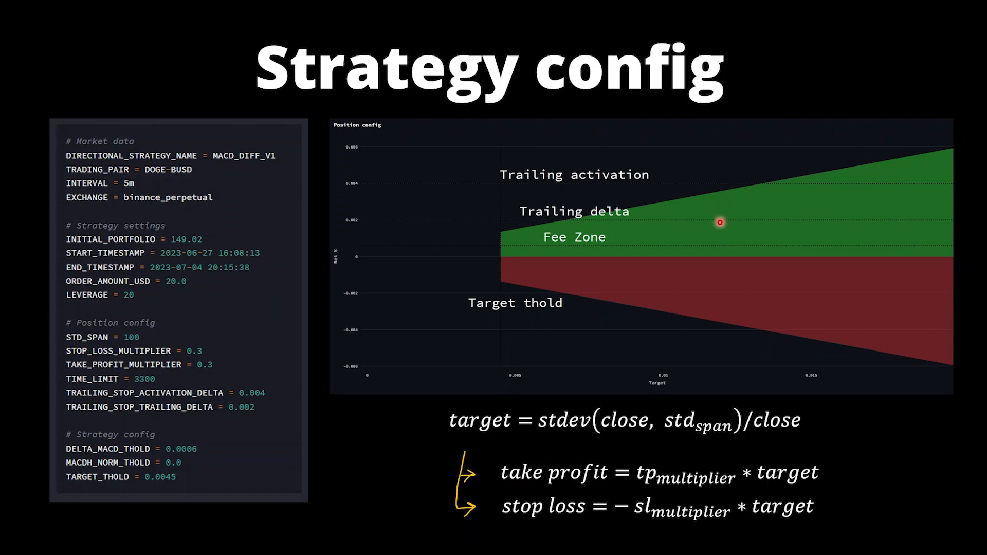
{"action": "mouse_move", "coordinate": [831, 215]}
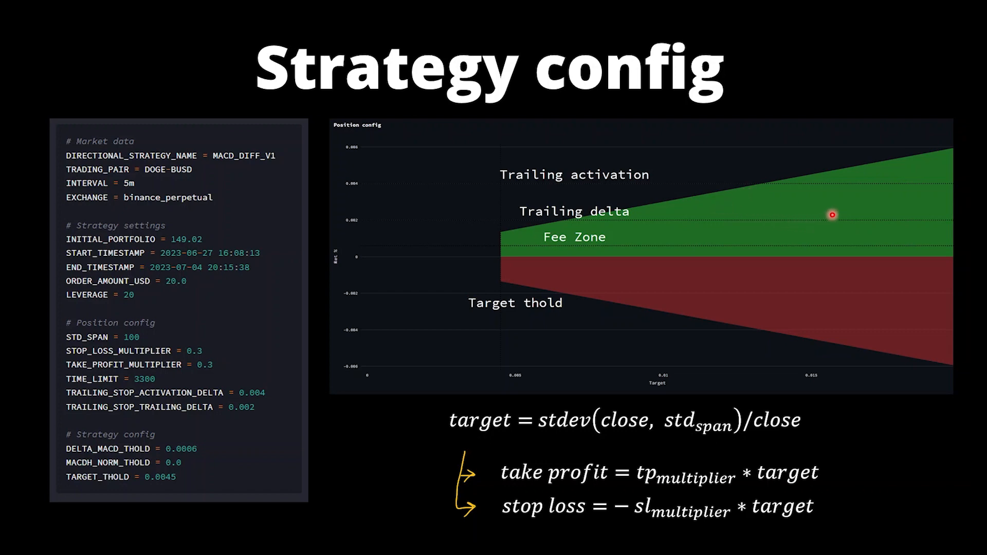
{"action": "mouse_move", "coordinate": [811, 184]}
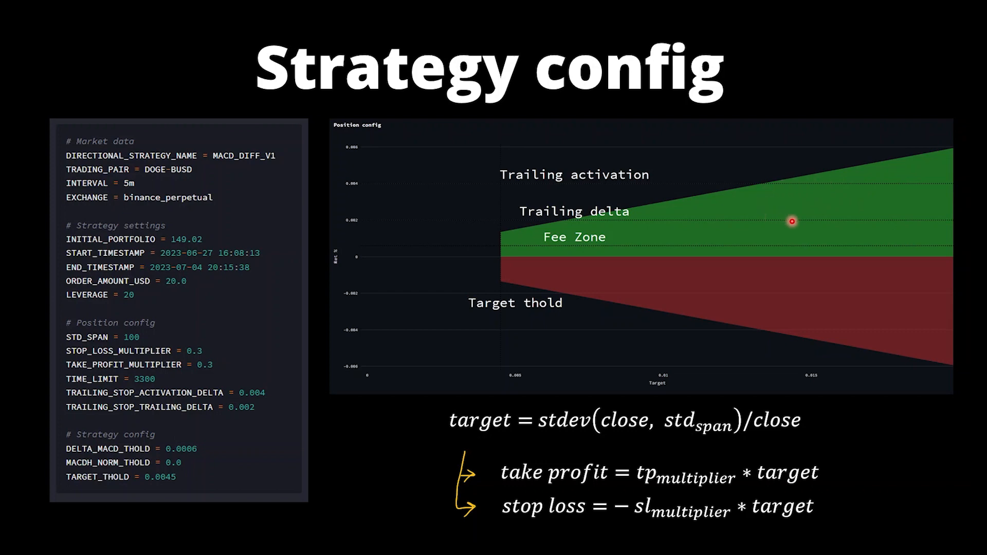
{"action": "mouse_move", "coordinate": [770, 218]}
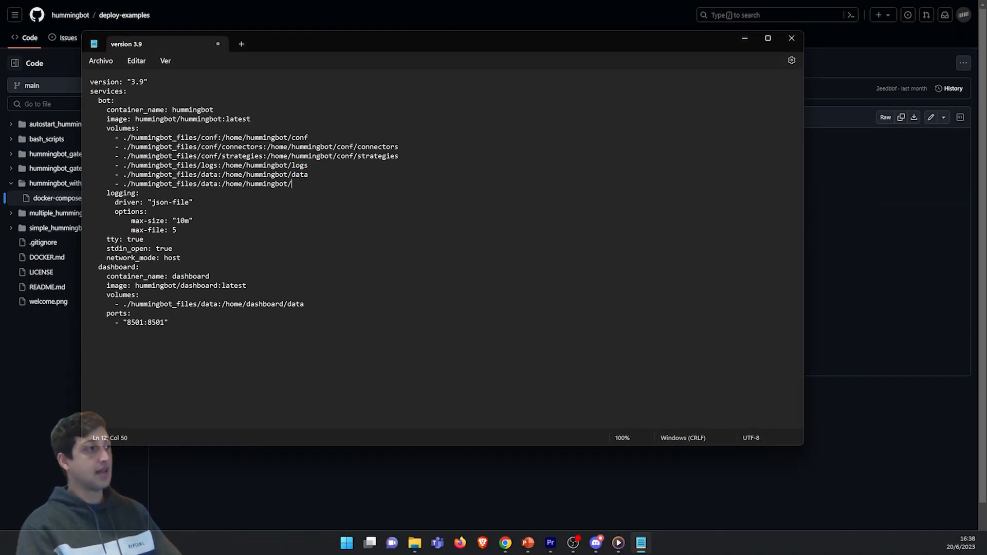
Set the last volume to ./hummingbot_files/scripts:/home/hummingbot/scripts and the image tag to hummingbot:development.
{"action": "type", "text": "scripts"}
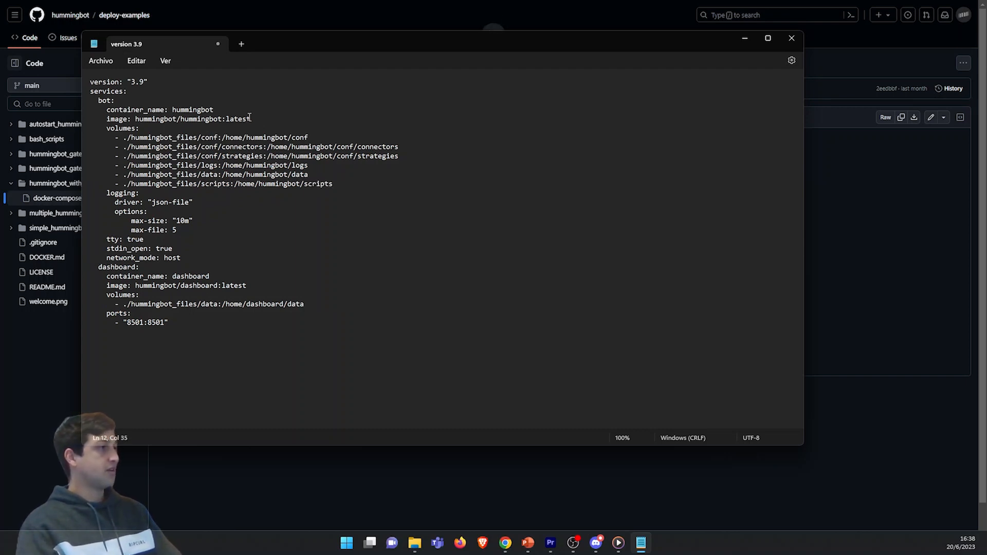
{"action": "type", "text": "devel"}
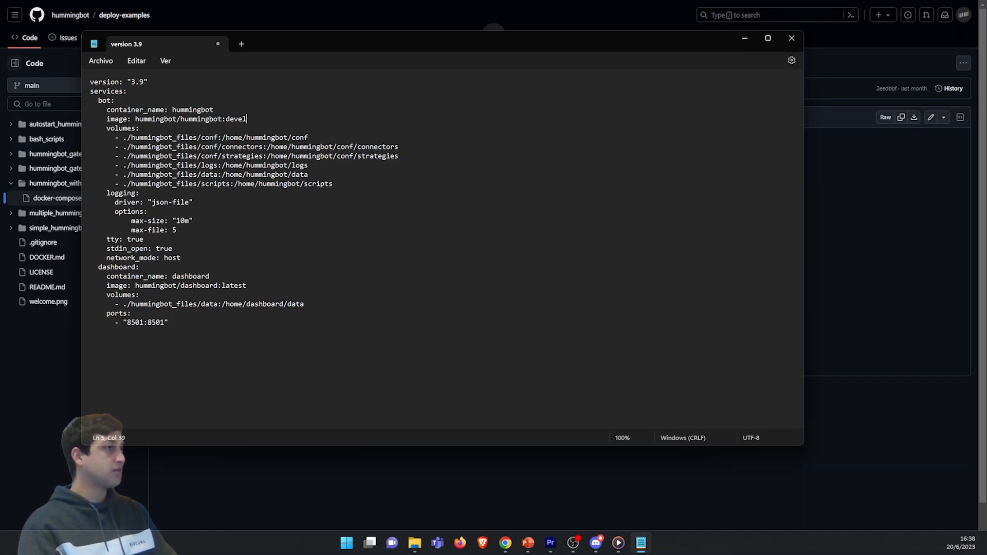
{"action": "type", "text": "opment"}
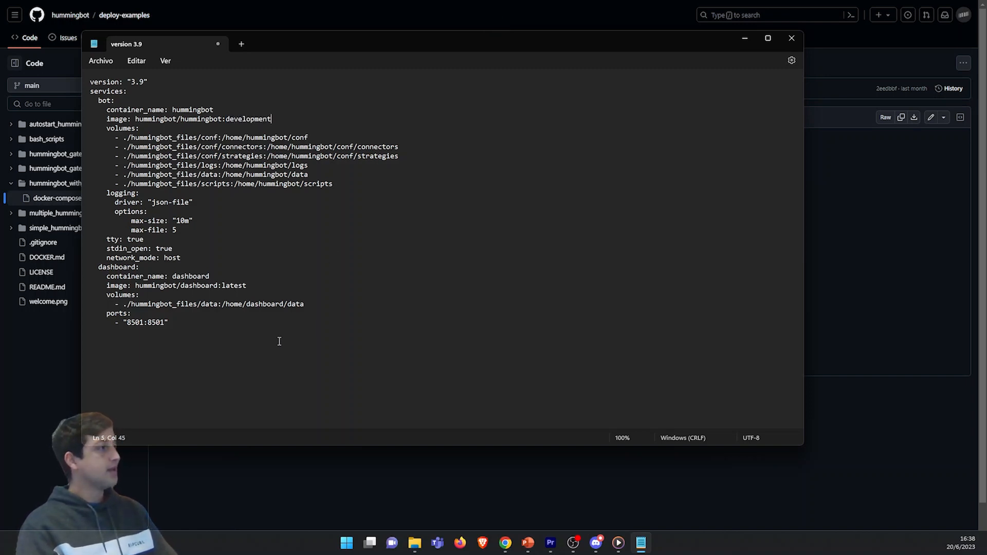
{"action": "key", "text": "ctrl+a"}
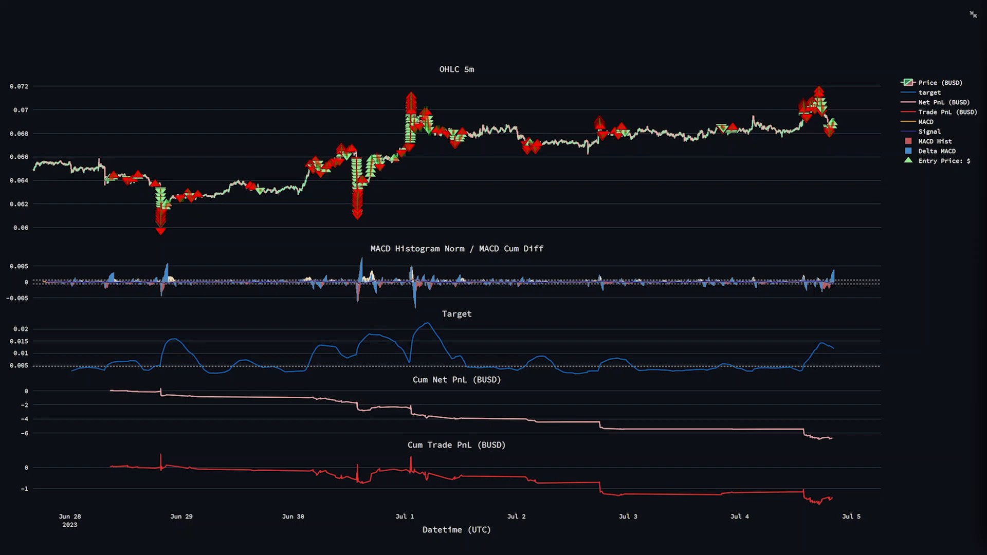
{"action": "mouse_move", "coordinate": [843, 457]}
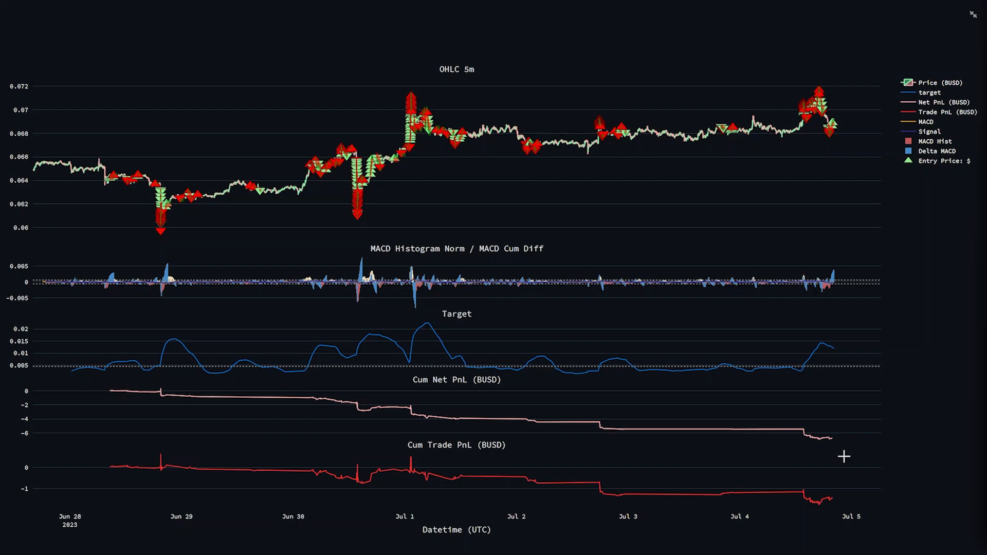
{"action": "mouse_move", "coordinate": [807, 436]}
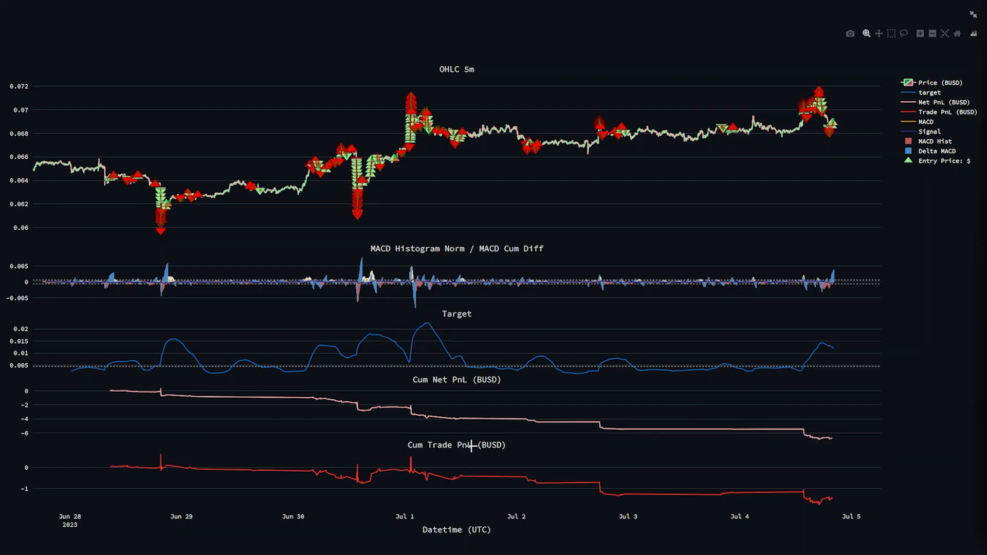
{"action": "mouse_move", "coordinate": [754, 544]}
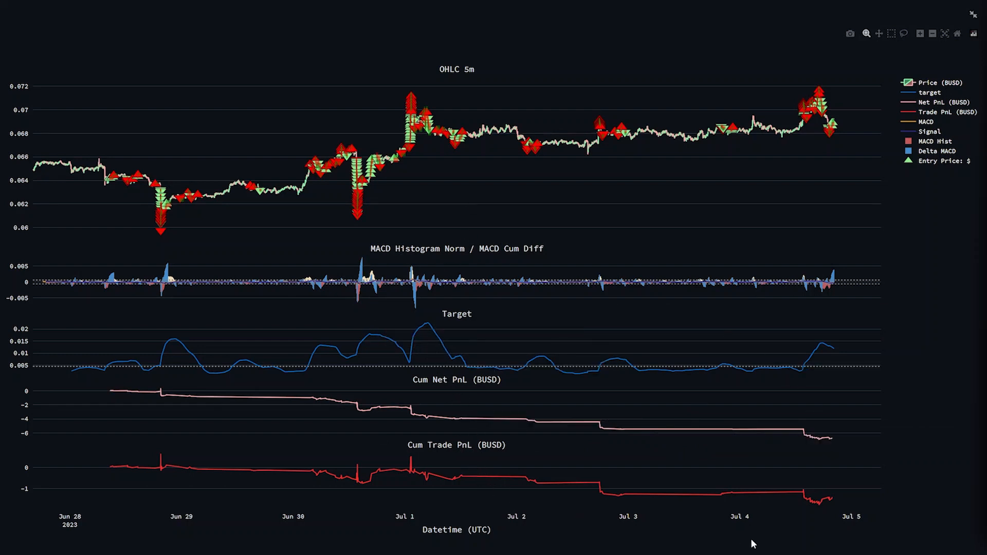
{"action": "mouse_move", "coordinate": [834, 438]}
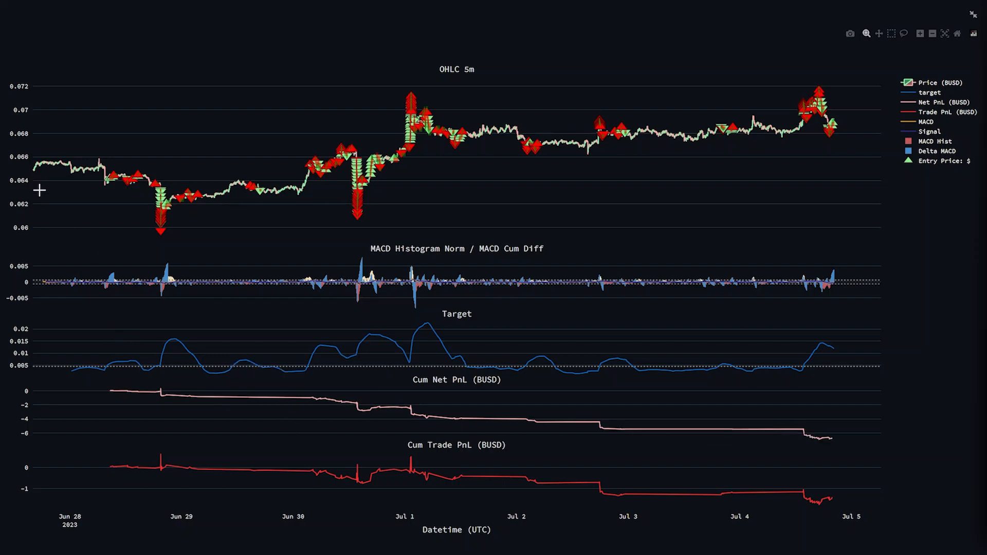
{"action": "mouse_move", "coordinate": [197, 201]}
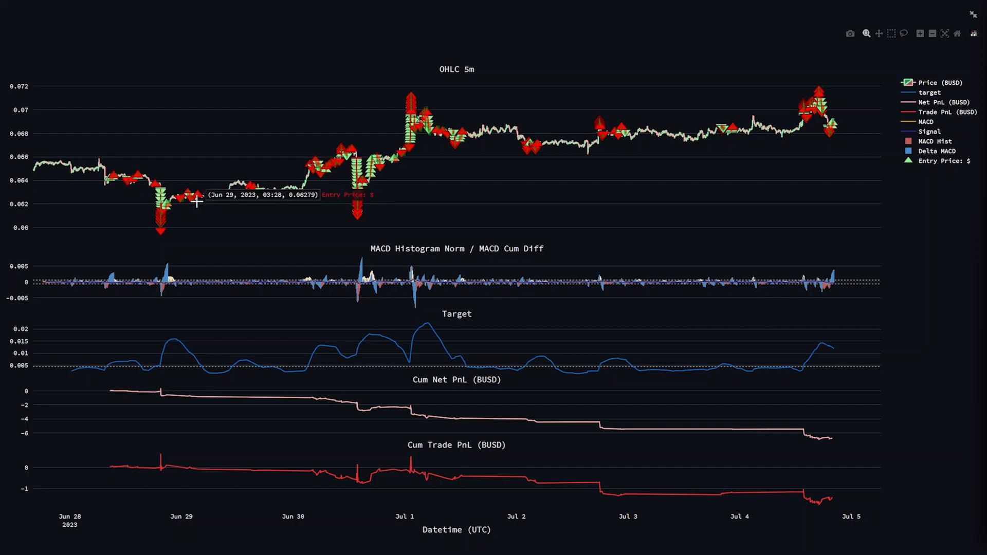
{"action": "mouse_move", "coordinate": [451, 235]}
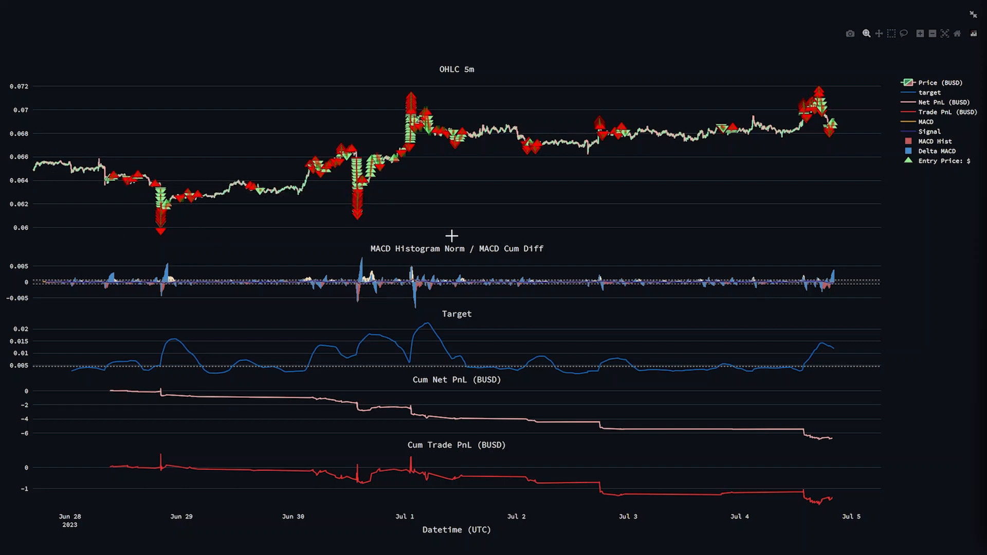
{"action": "mouse_move", "coordinate": [543, 150]}
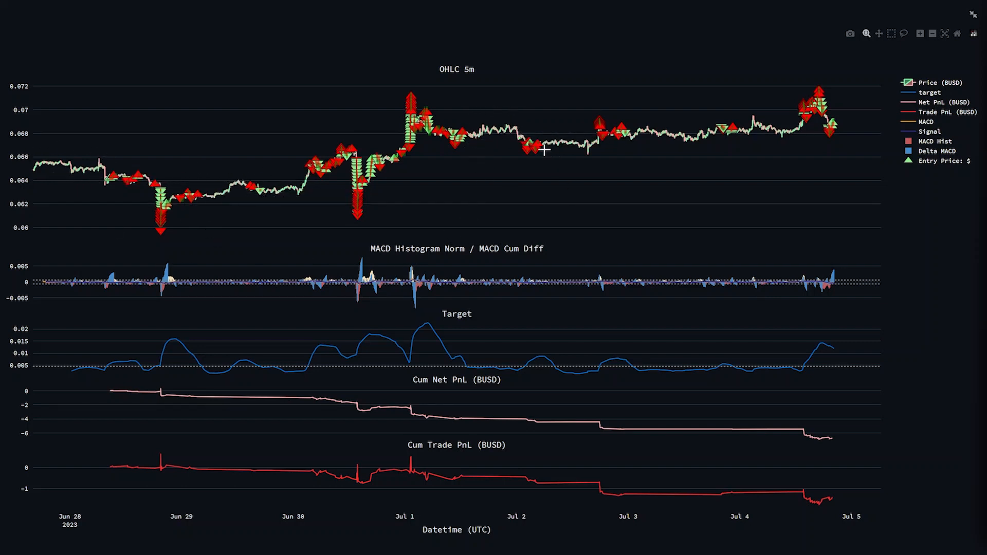
{"action": "mouse_move", "coordinate": [625, 142]}
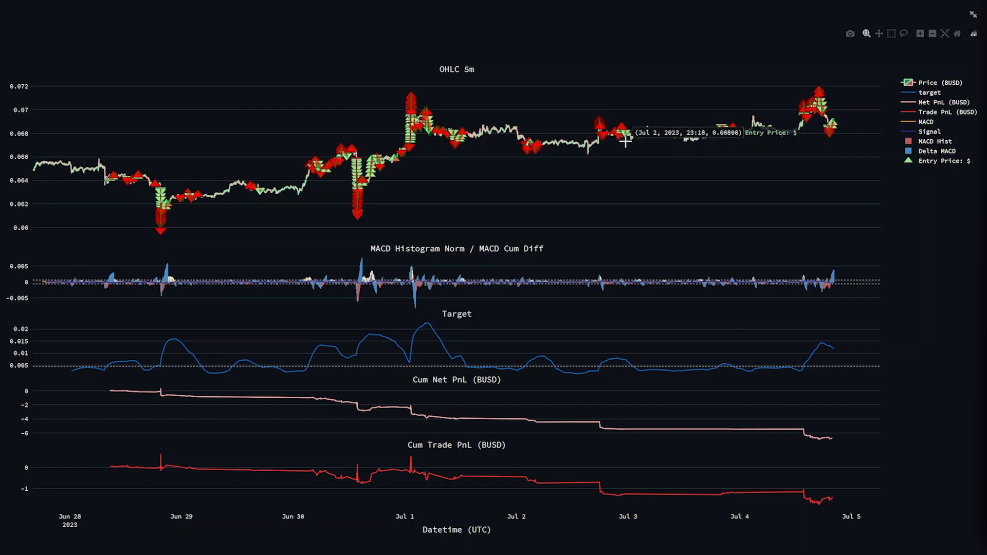
{"action": "mouse_move", "coordinate": [593, 101]}
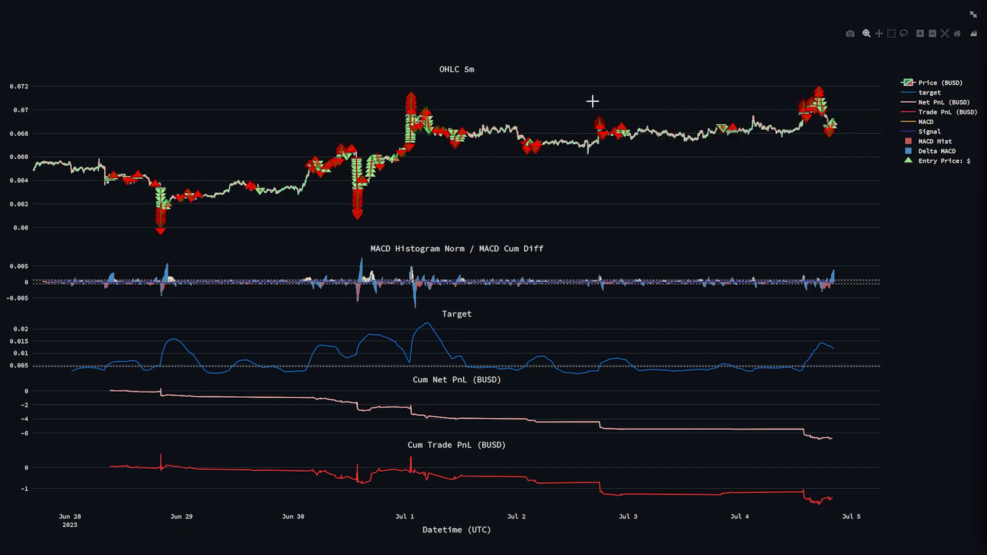
{"action": "mouse_move", "coordinate": [712, 96]}
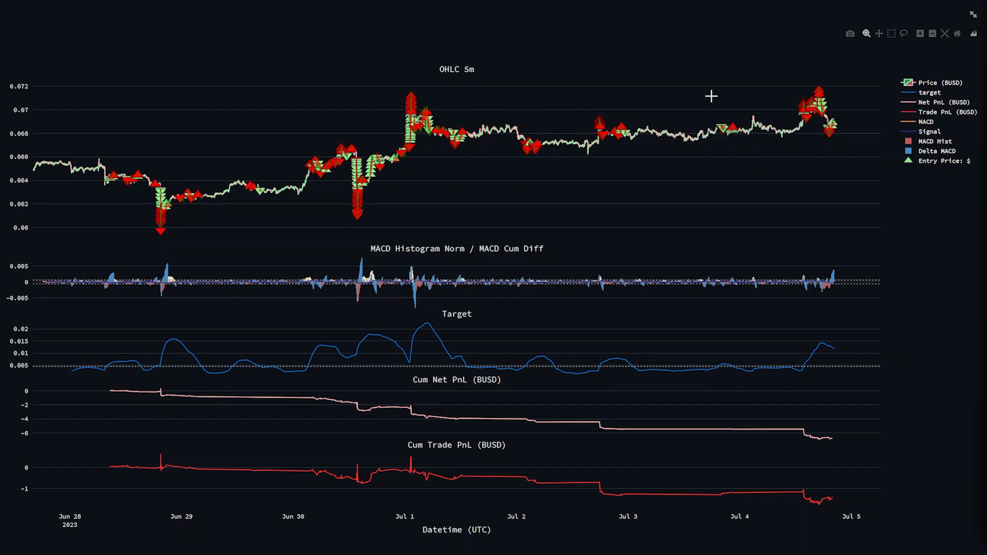
{"action": "mouse_move", "coordinate": [400, 99]}
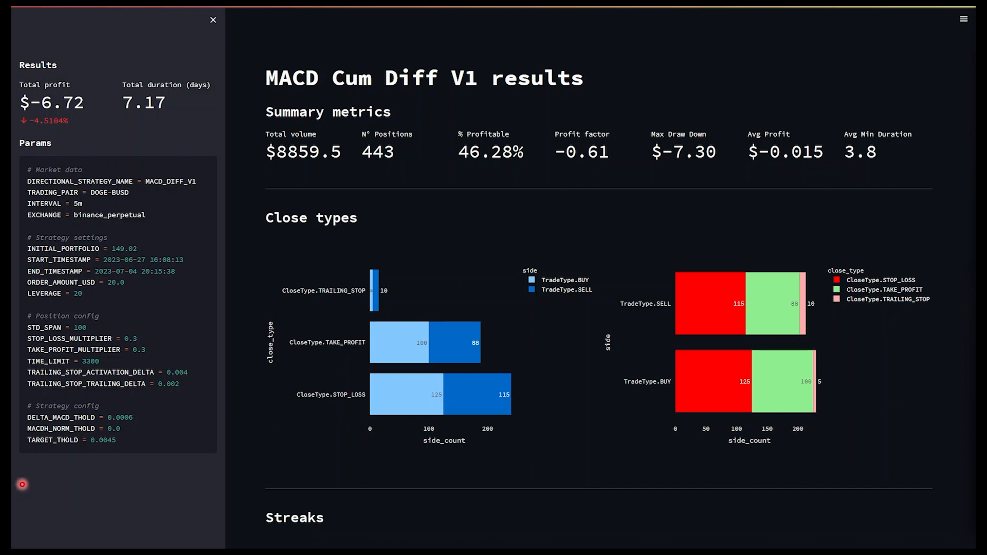
{"action": "mouse_move", "coordinate": [126, 119]}
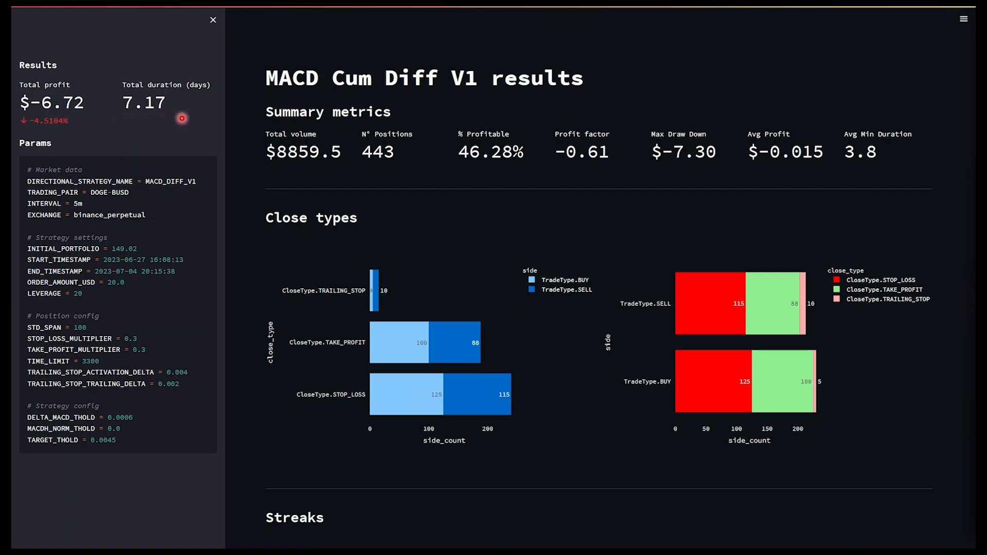
{"action": "mouse_move", "coordinate": [63, 66]}
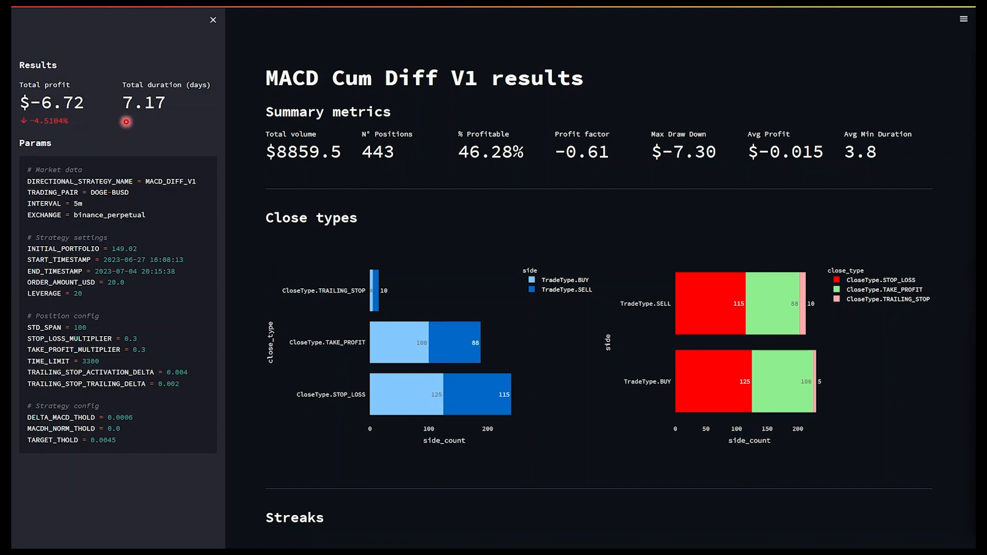
{"action": "mouse_move", "coordinate": [364, 165]}
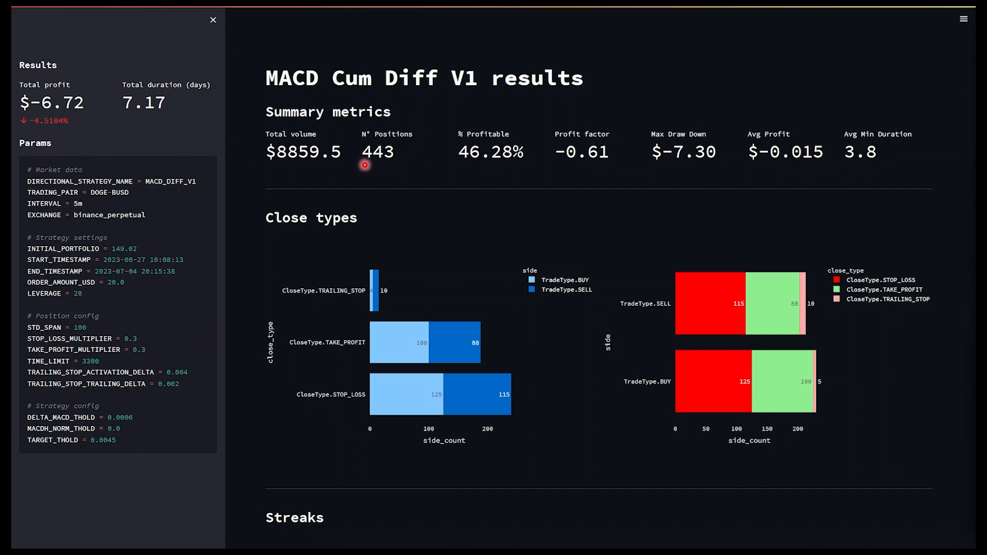
{"action": "mouse_move", "coordinate": [395, 165]}
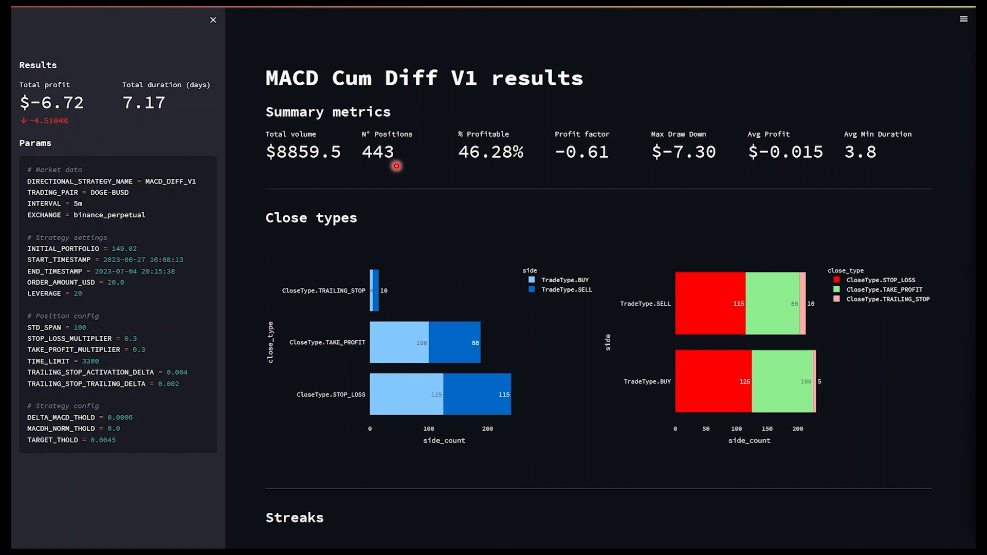
{"action": "mouse_move", "coordinate": [295, 163]}
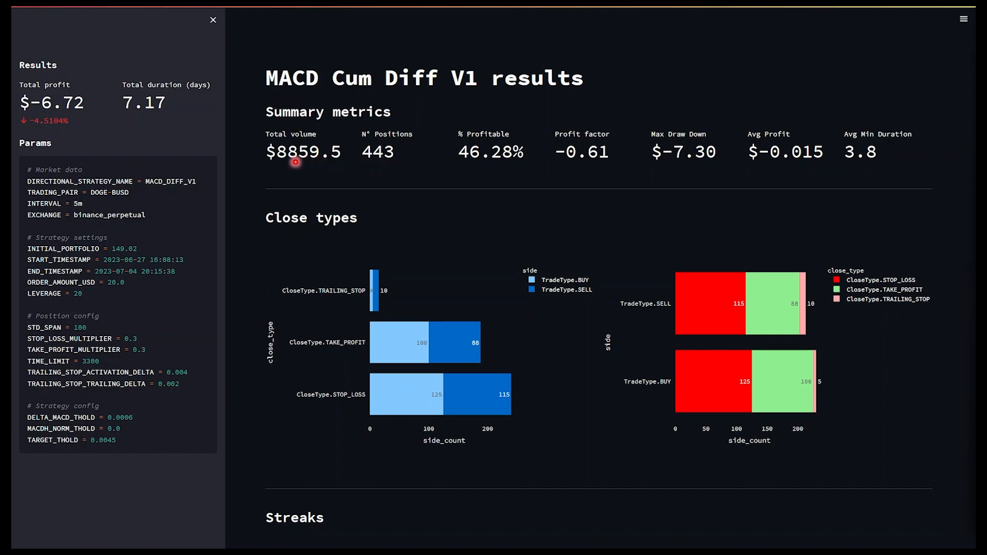
{"action": "mouse_move", "coordinate": [335, 161]}
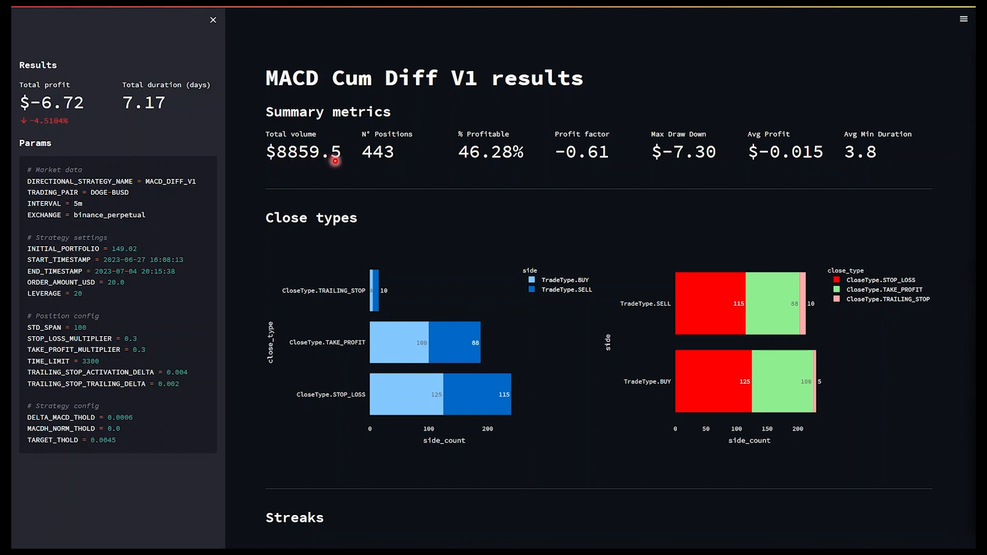
{"action": "mouse_move", "coordinate": [471, 165]}
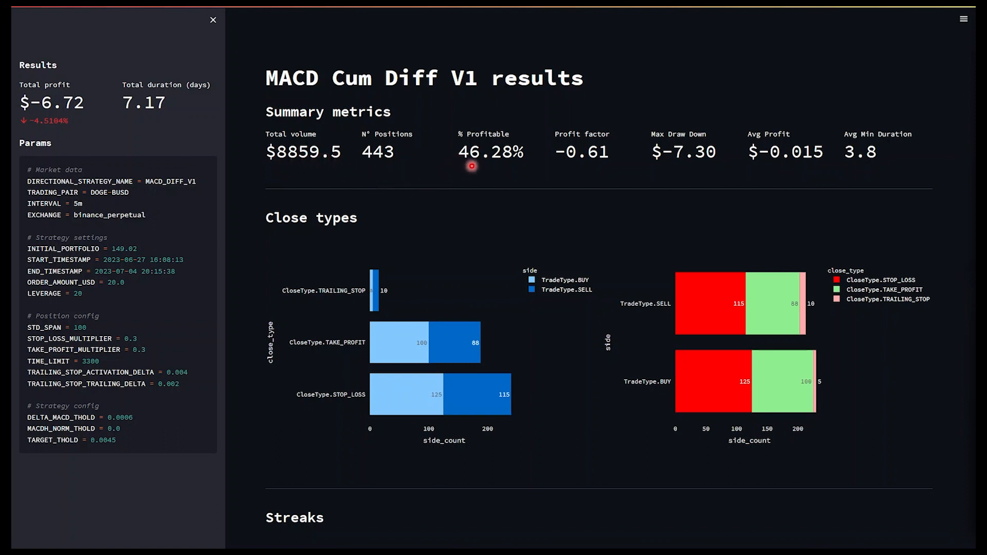
{"action": "mouse_move", "coordinate": [519, 167]}
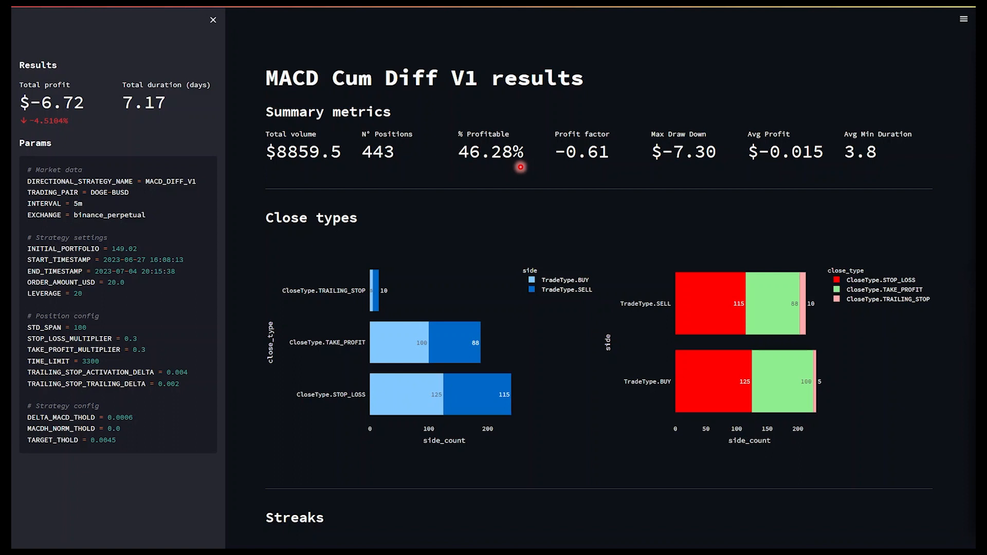
{"action": "mouse_move", "coordinate": [511, 167]}
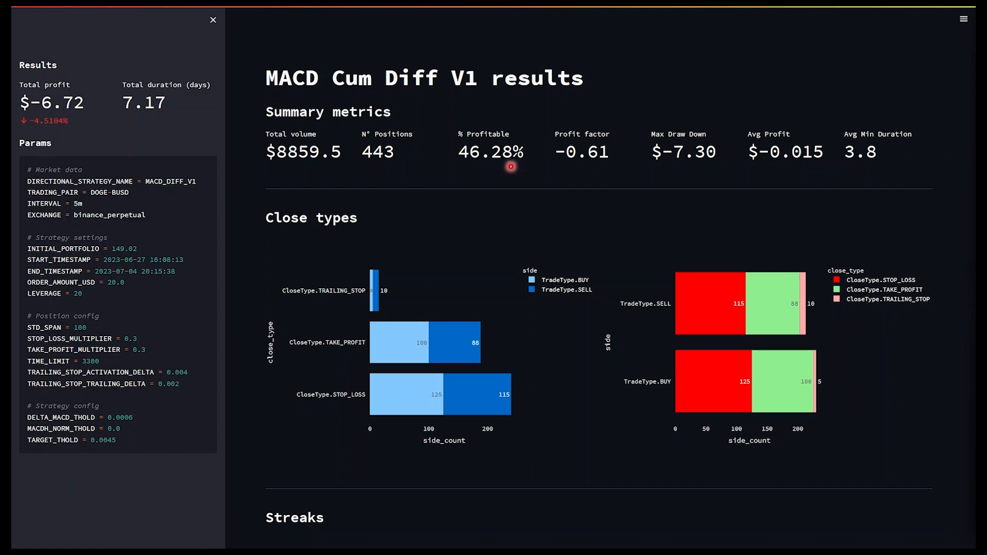
{"action": "mouse_move", "coordinate": [460, 169]}
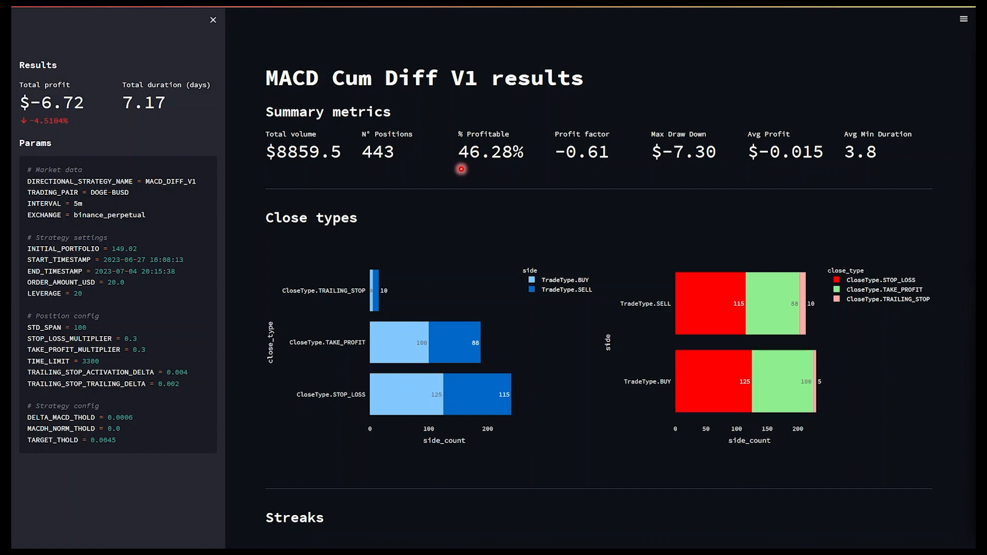
{"action": "mouse_move", "coordinate": [497, 171]}
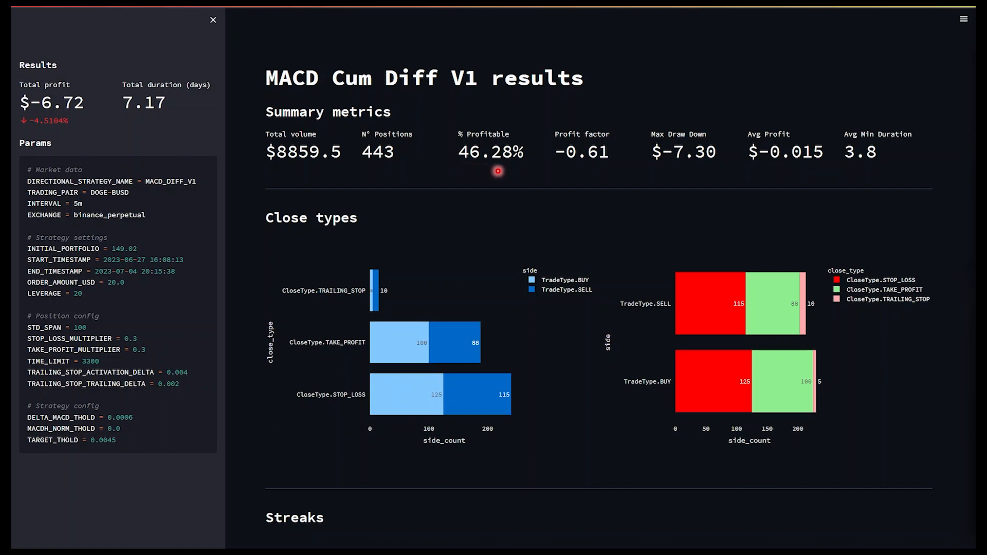
{"action": "mouse_move", "coordinate": [635, 166]}
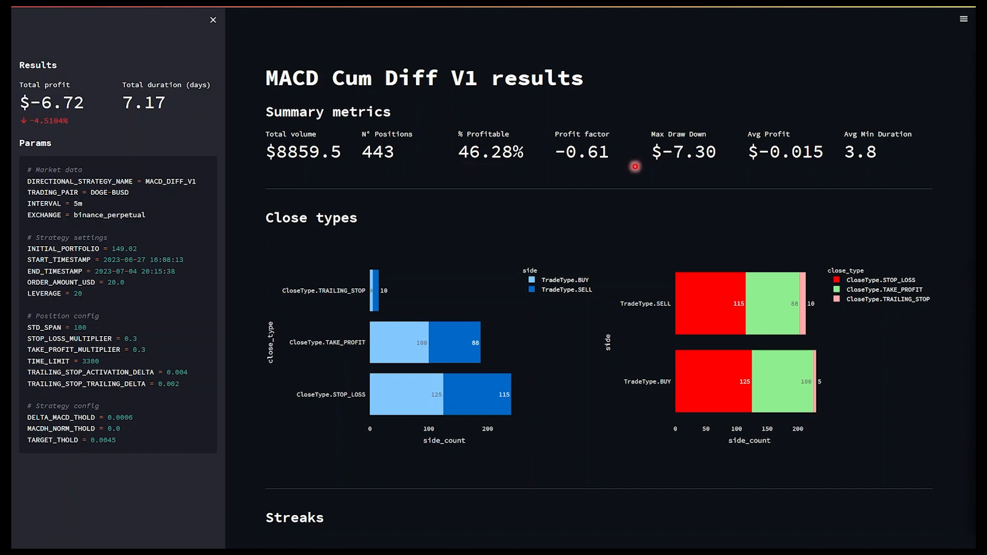
{"action": "mouse_move", "coordinate": [566, 167]}
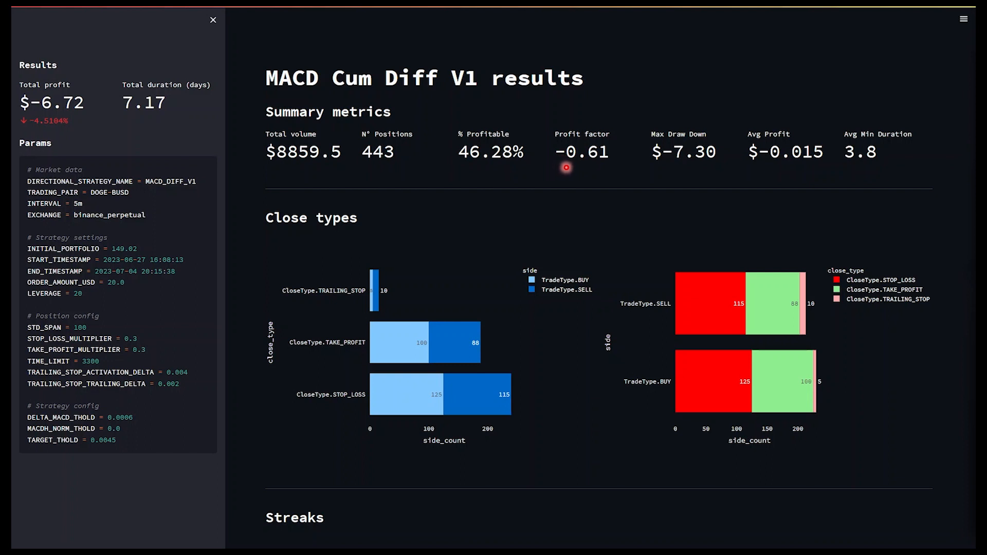
{"action": "mouse_move", "coordinate": [573, 172]}
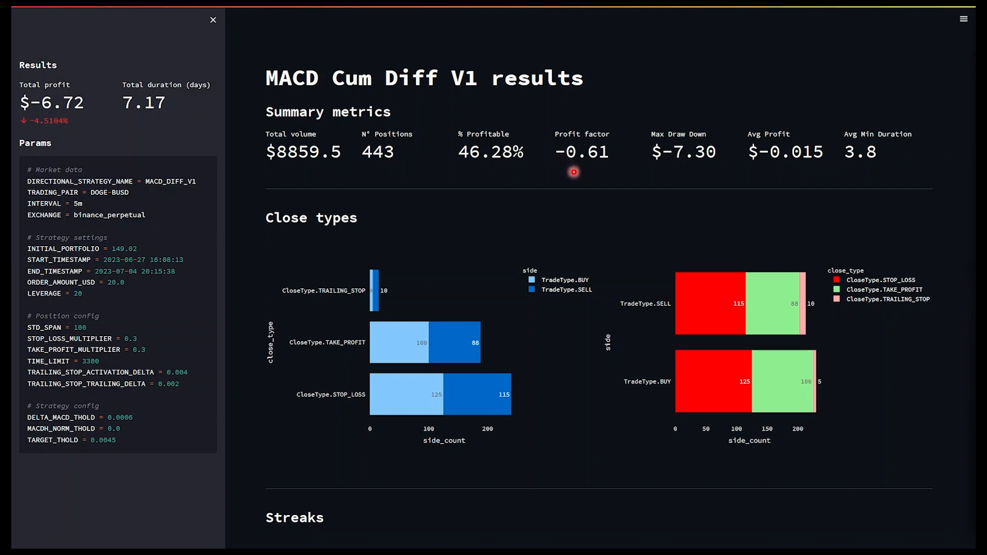
{"action": "mouse_move", "coordinate": [604, 169]}
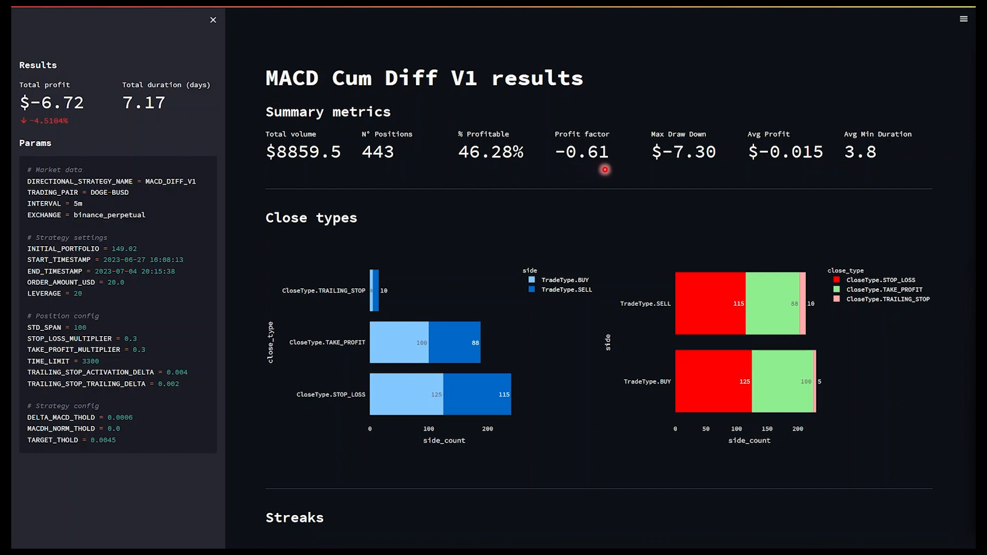
{"action": "mouse_move", "coordinate": [573, 167]}
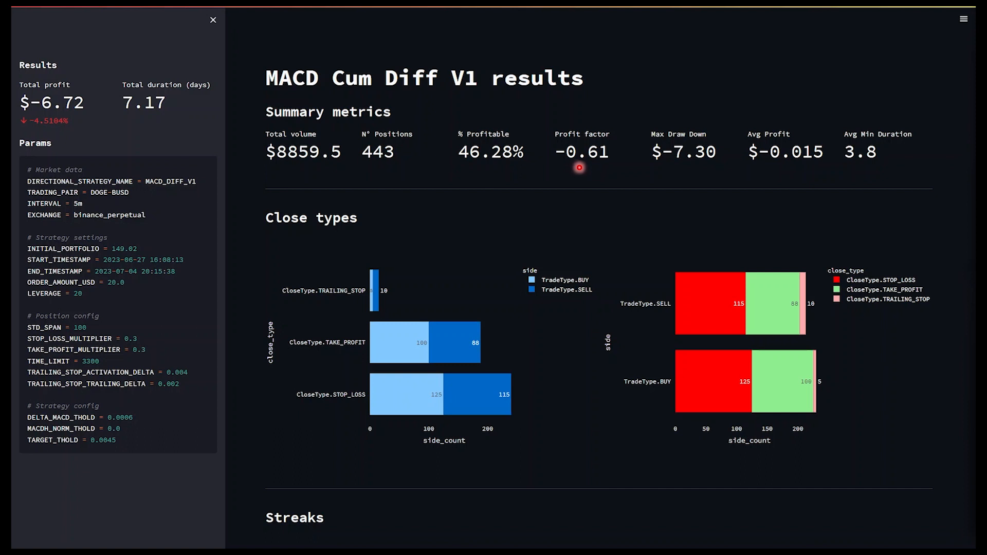
{"action": "mouse_move", "coordinate": [687, 167]}
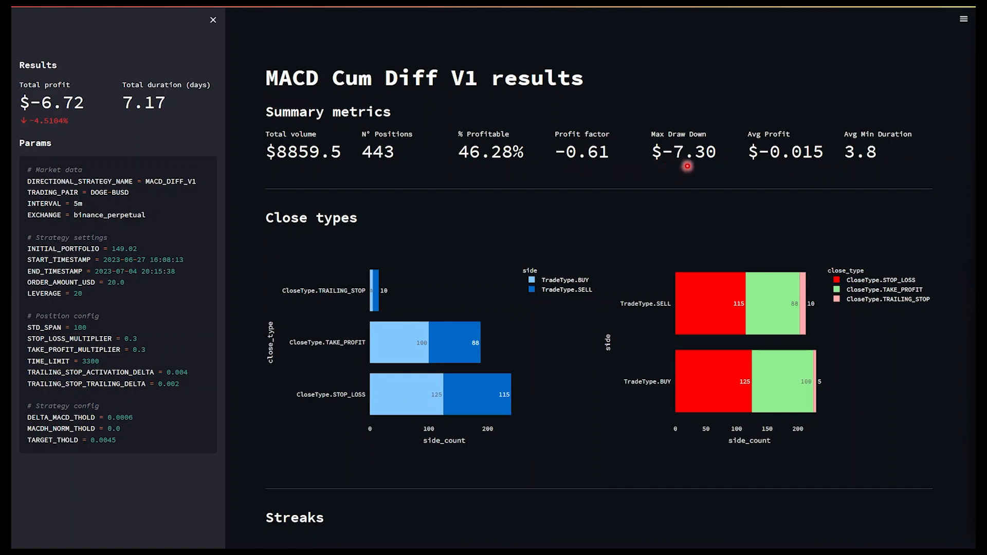
{"action": "mouse_move", "coordinate": [703, 166]}
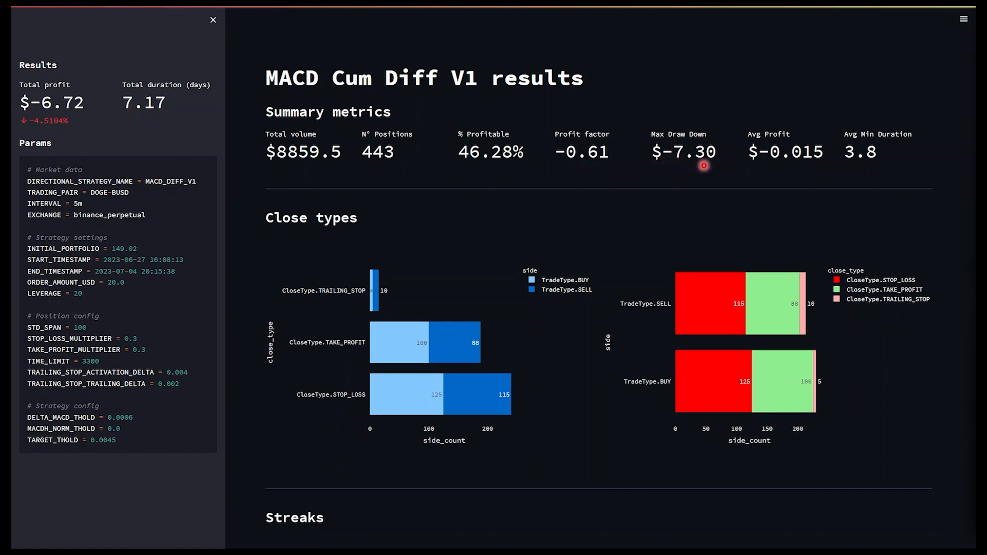
{"action": "mouse_move", "coordinate": [660, 167]}
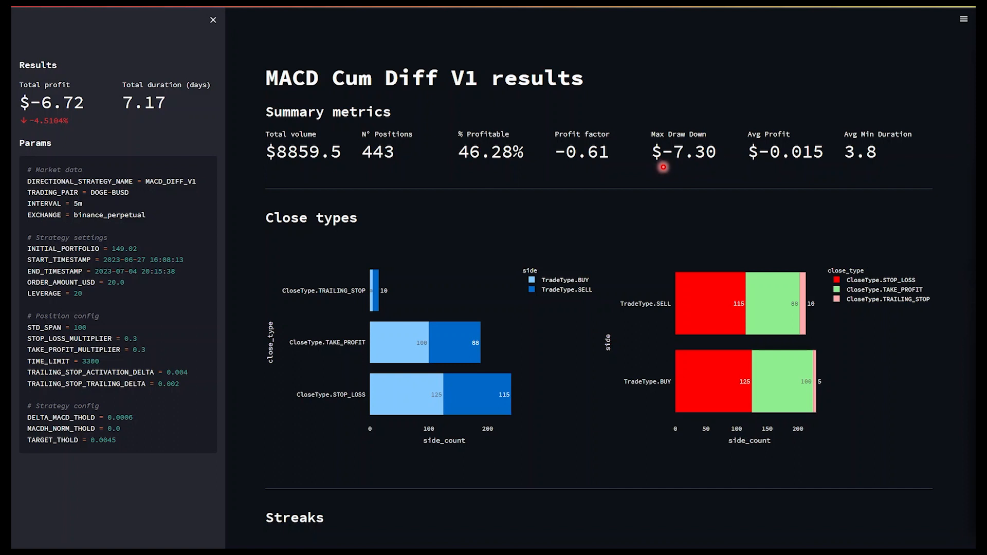
{"action": "mouse_move", "coordinate": [766, 187]}
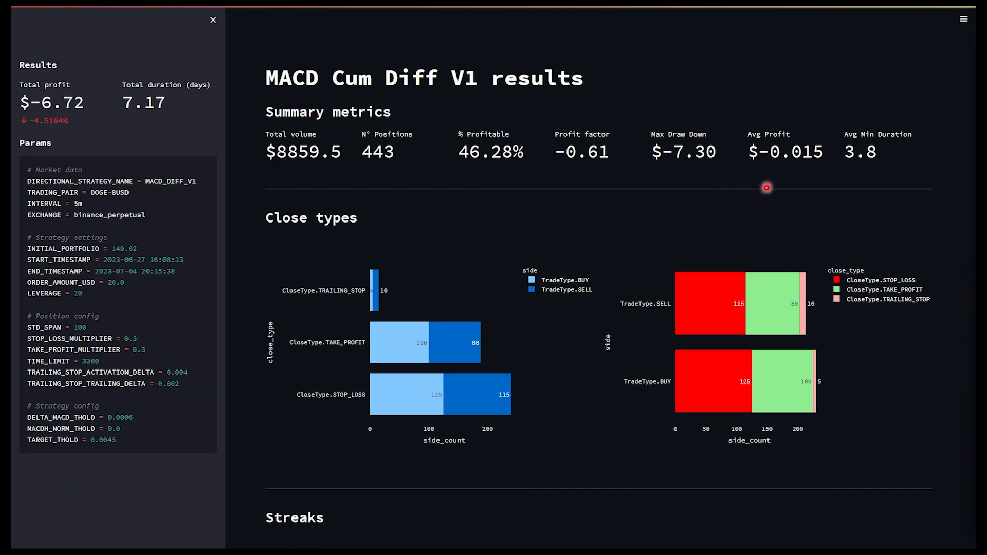
{"action": "mouse_move", "coordinate": [827, 174]}
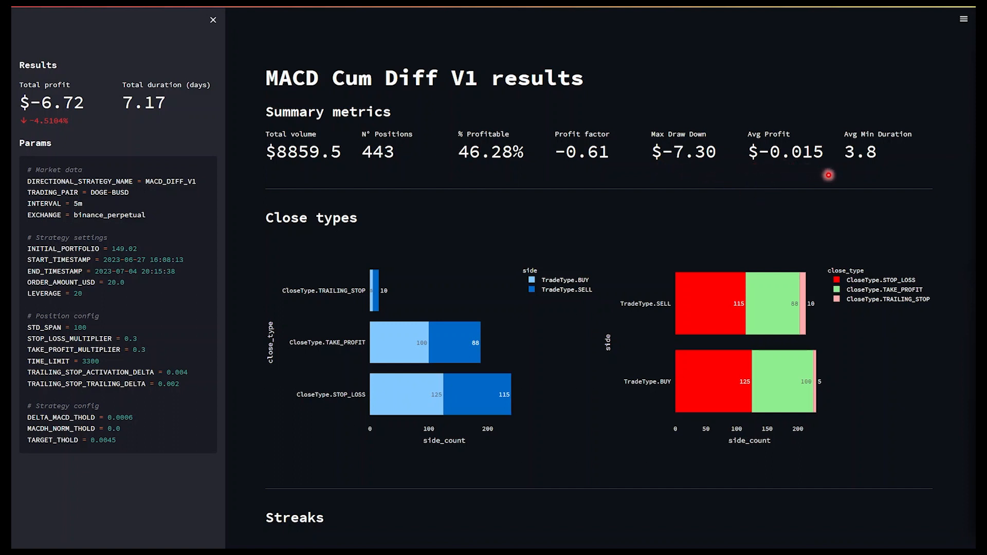
{"action": "mouse_move", "coordinate": [834, 167]}
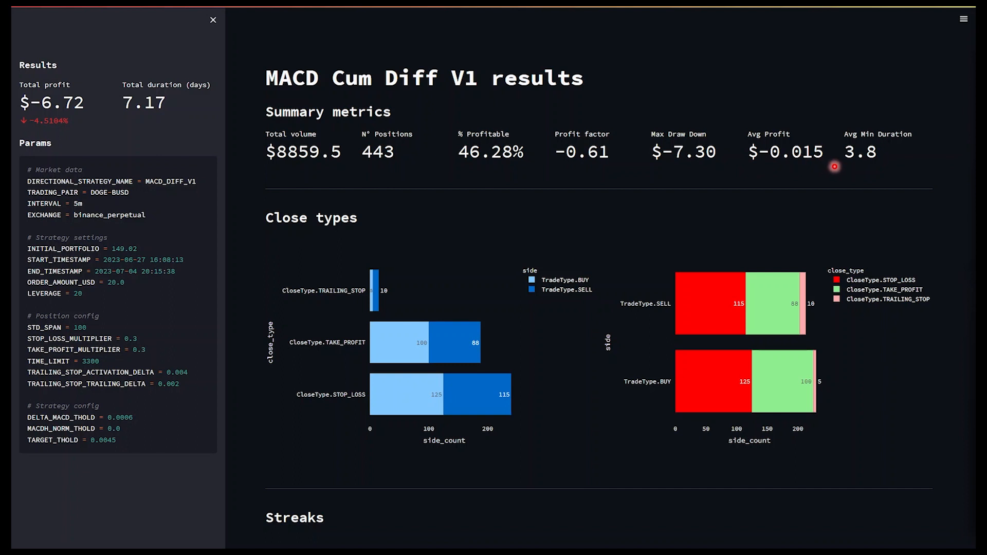
{"action": "mouse_move", "coordinate": [860, 176]}
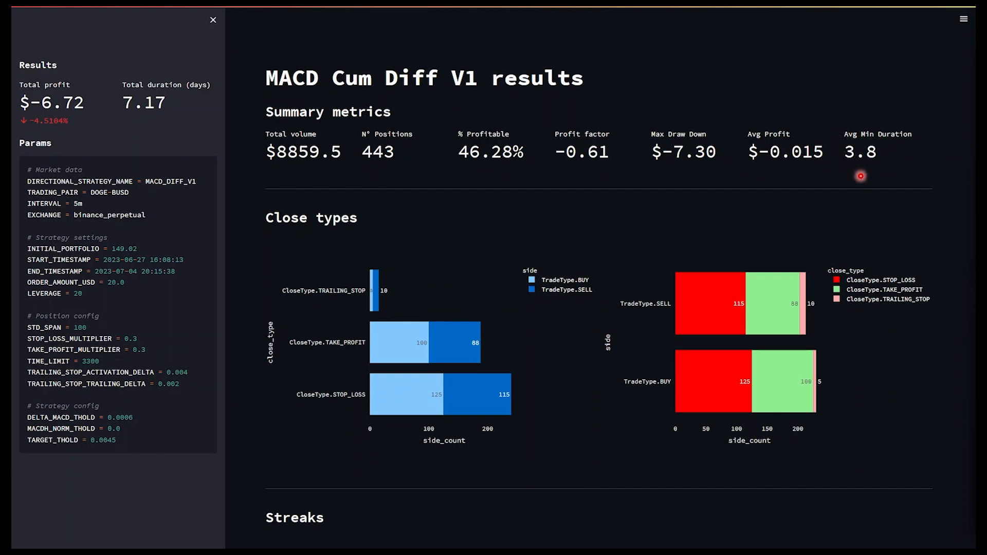
{"action": "mouse_move", "coordinate": [618, 200]}
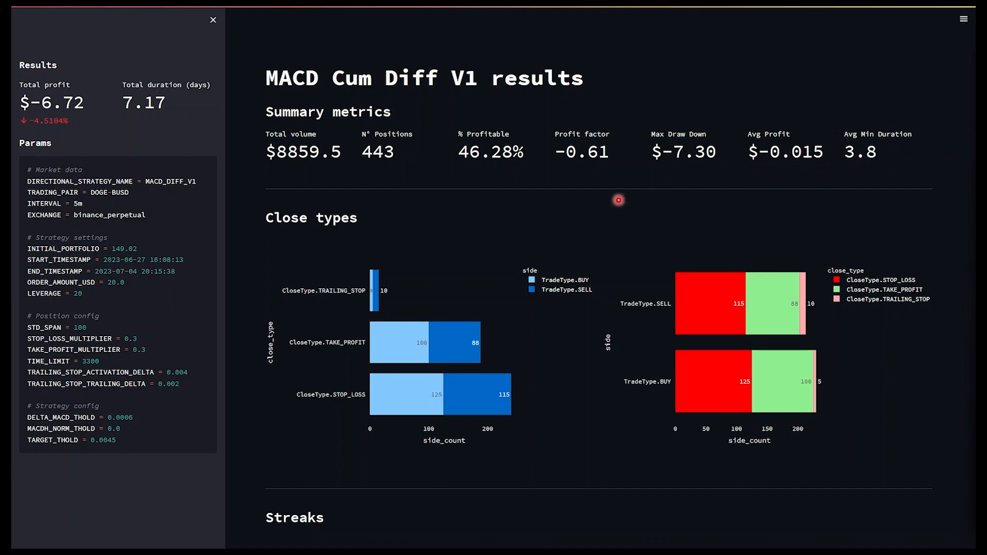
{"action": "mouse_move", "coordinate": [361, 244]}
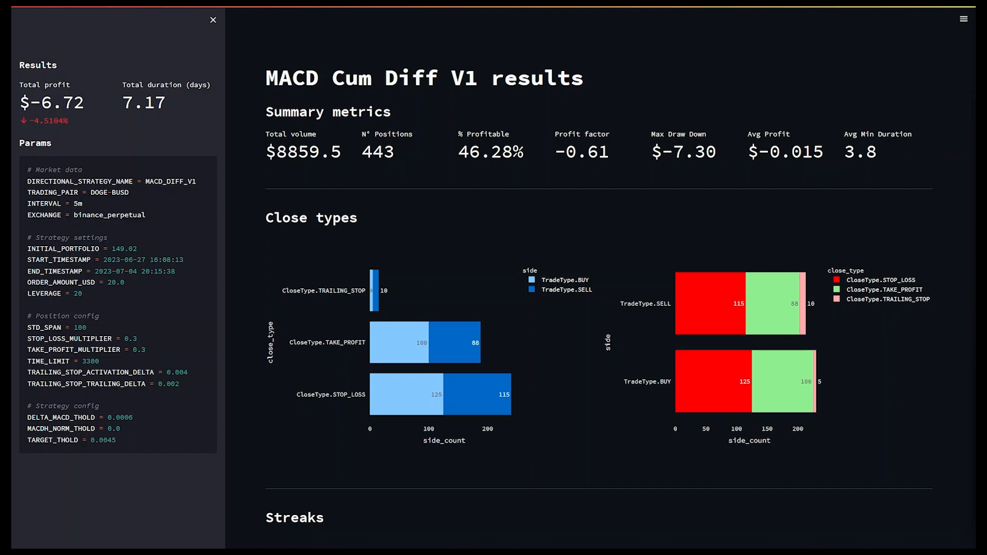
Scroll past the Streaks chart down to the Market activity and PnL charts.
{"action": "scroll", "scroll_direction": "down", "scroll_amount": 3}
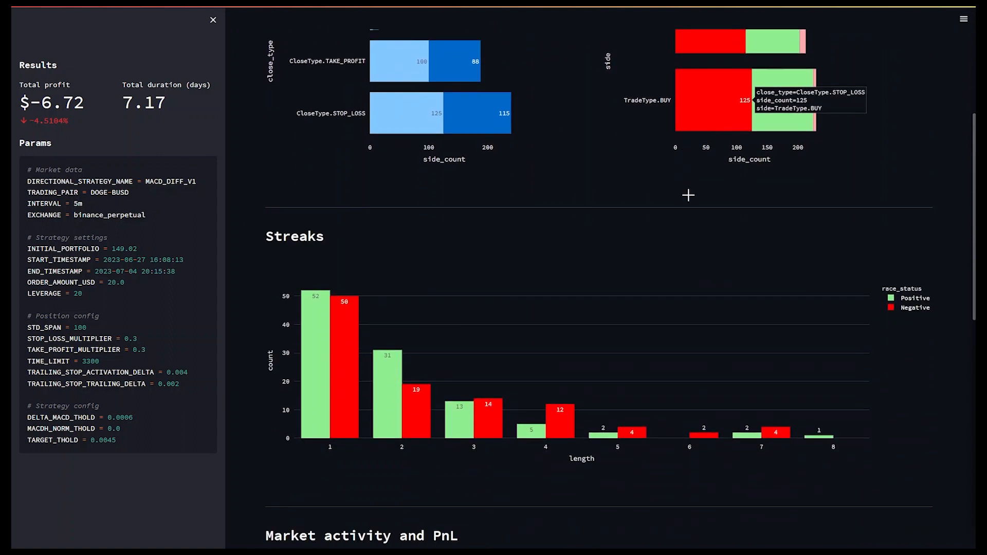
{"action": "scroll", "scroll_direction": "down", "scroll_amount": 3}
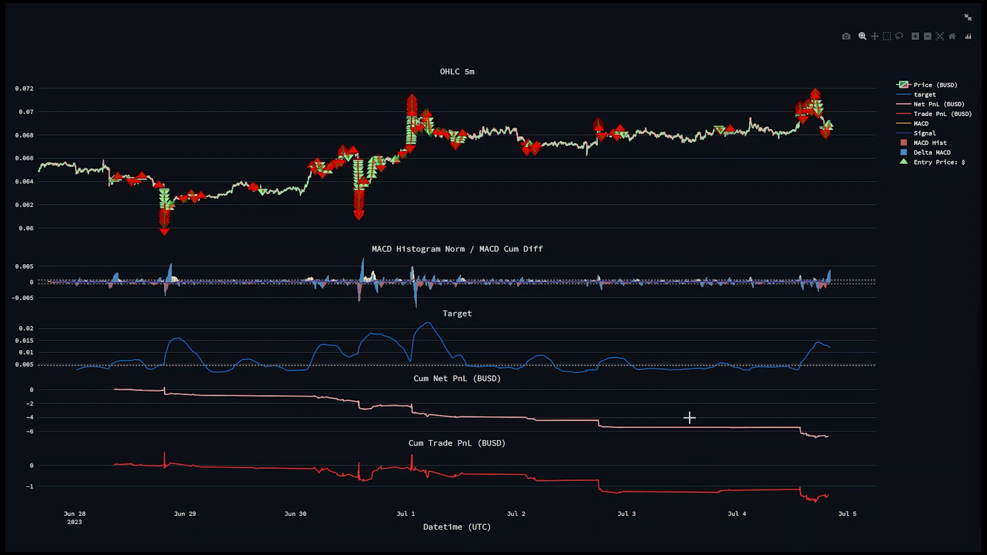
{"action": "mouse_move", "coordinate": [55, 399]}
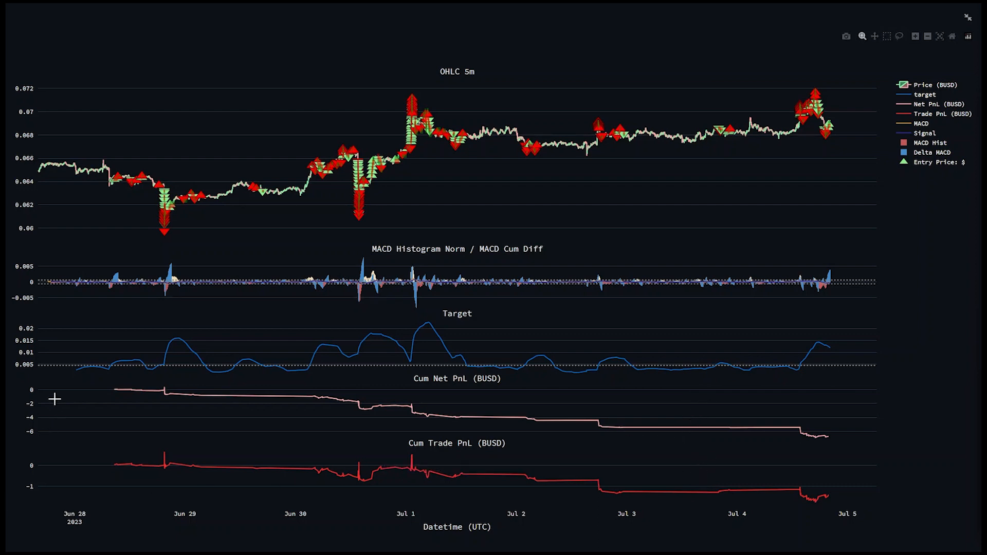
{"action": "mouse_move", "coordinate": [88, 409]}
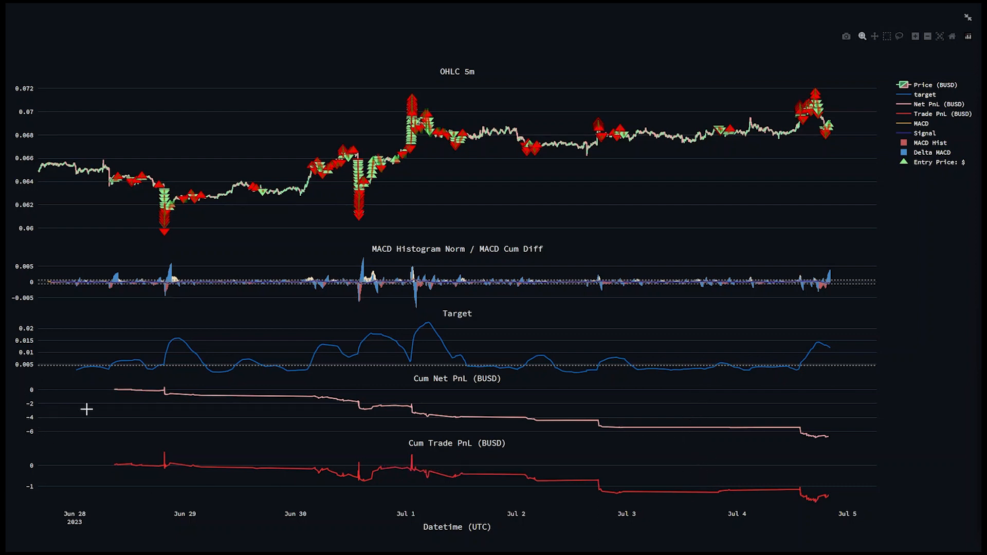
{"action": "mouse_move", "coordinate": [393, 122]}
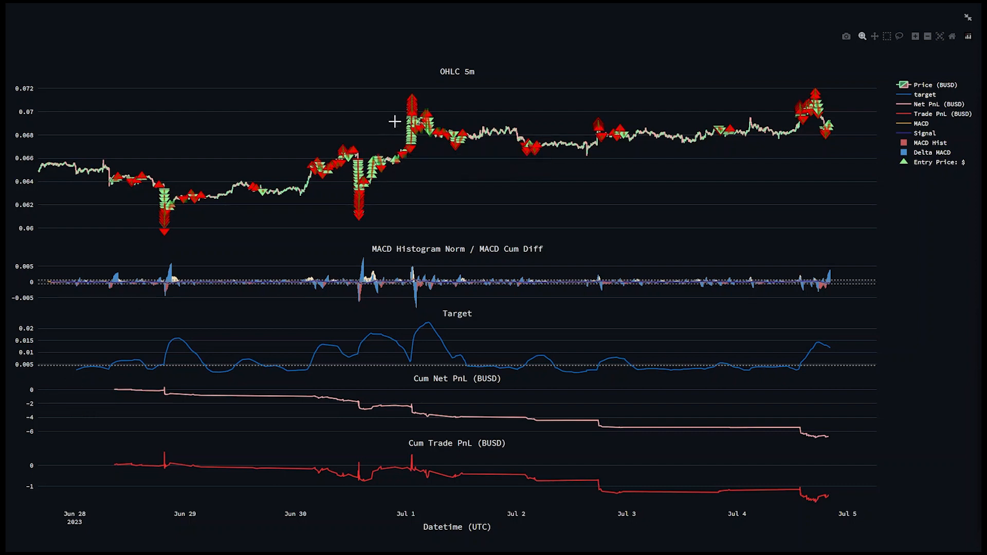
{"action": "mouse_move", "coordinate": [369, 191]}
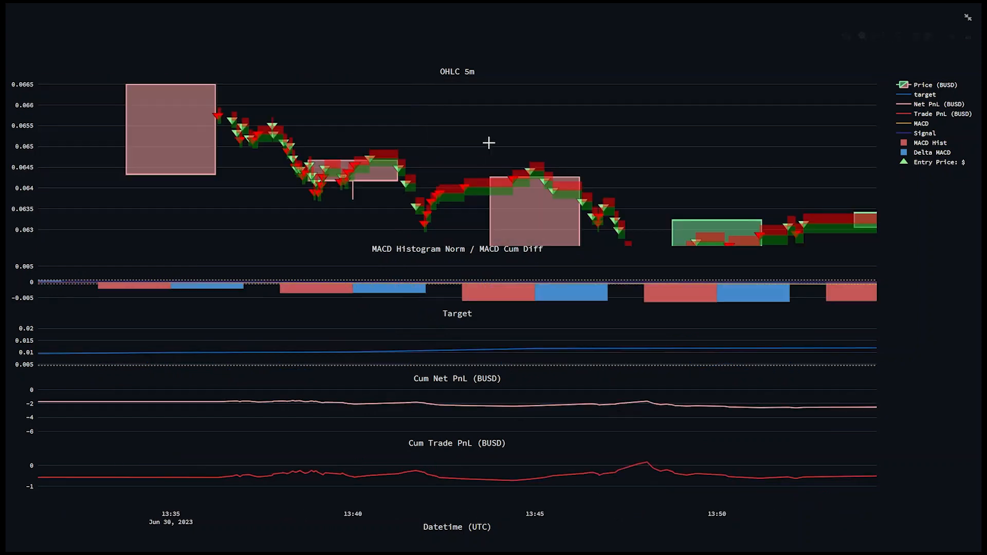
{"action": "mouse_move", "coordinate": [51, 251]}
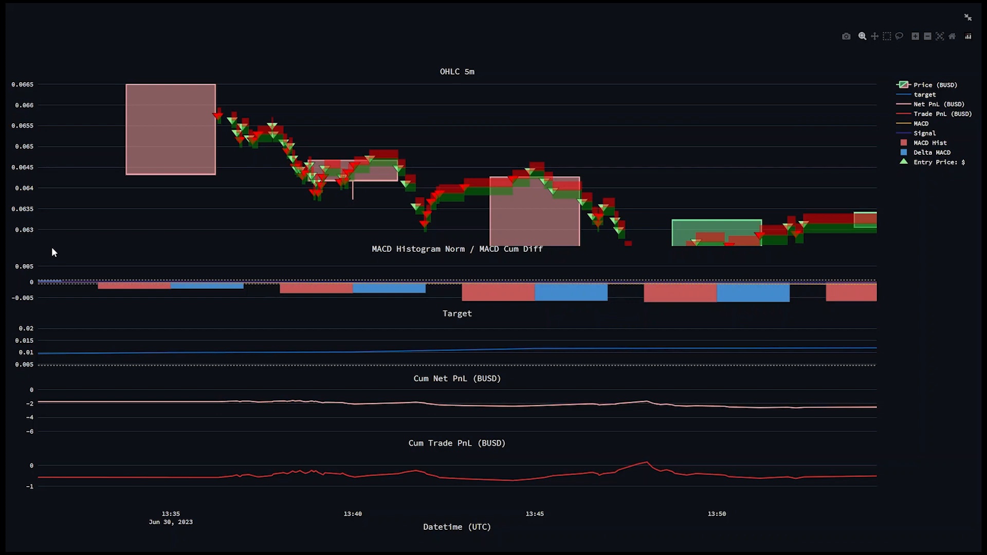
{"action": "mouse_move", "coordinate": [756, 168]}
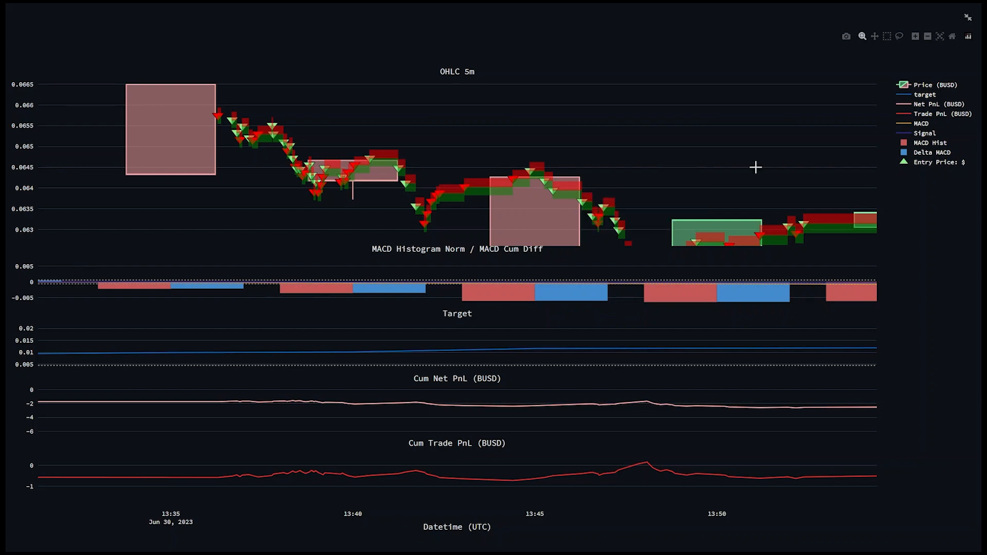
{"action": "mouse_move", "coordinate": [929, 63]}
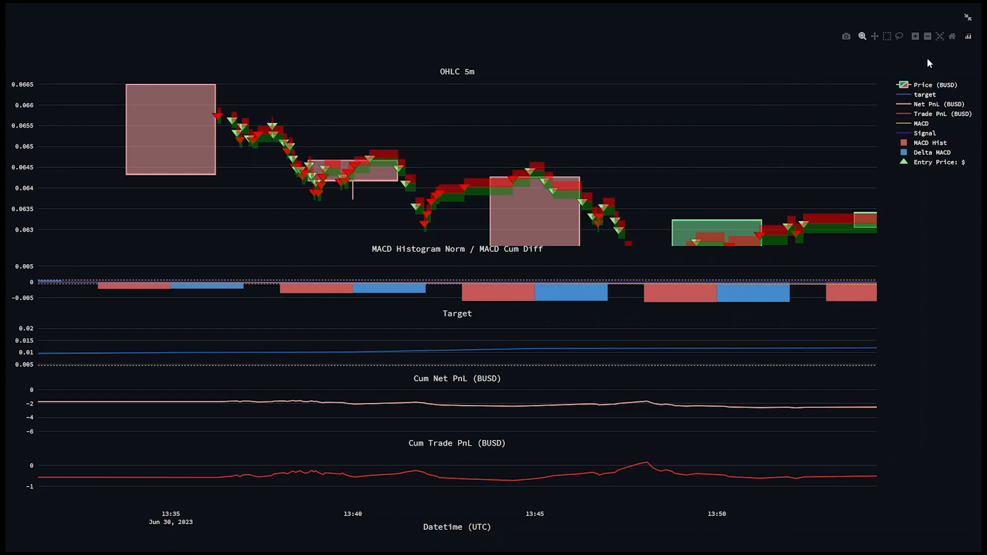
{"action": "mouse_move", "coordinate": [940, 36]}
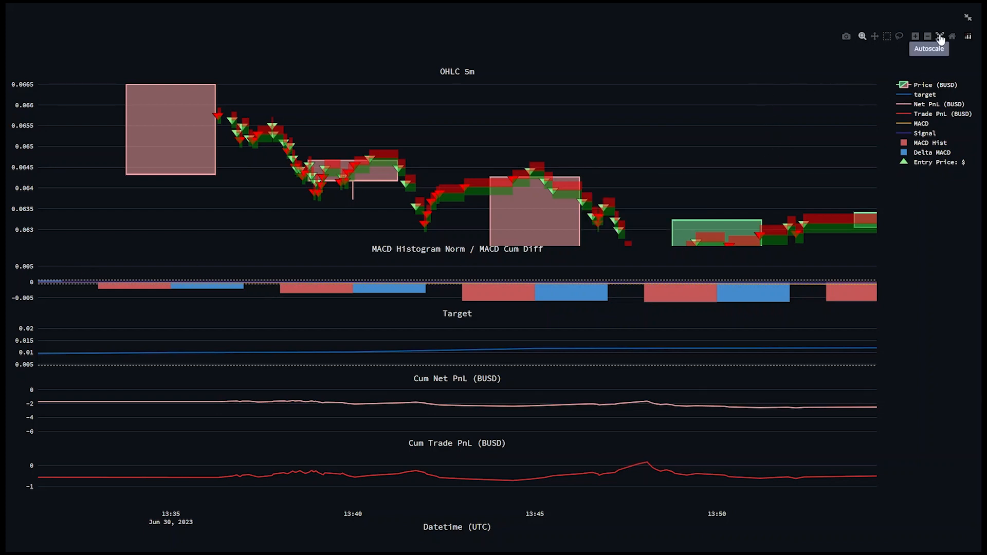
Autoscale the Plotly charts back to the full Jun 28 – Jul 5 week.
{"action": "left_click", "coordinate": [938, 36]}
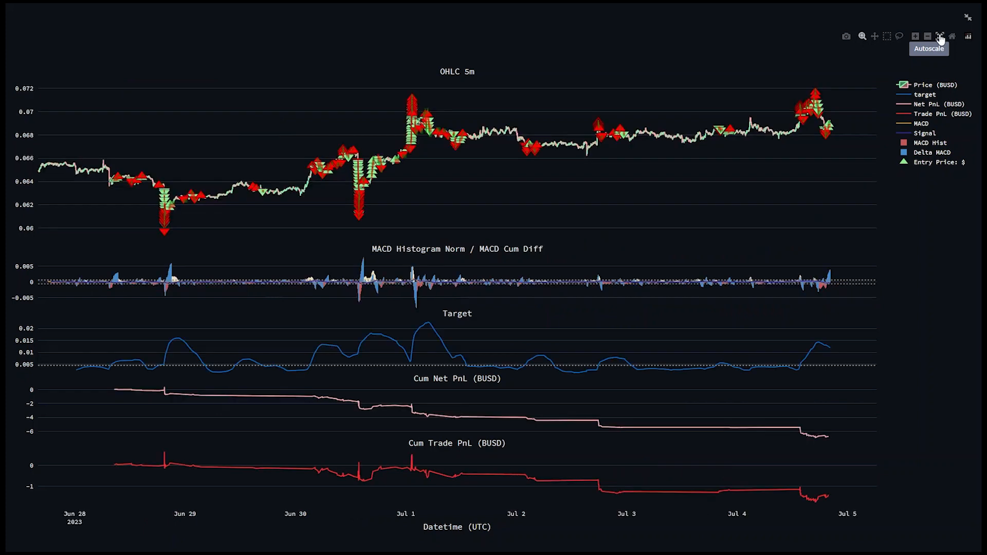
{"action": "mouse_move", "coordinate": [881, 105]}
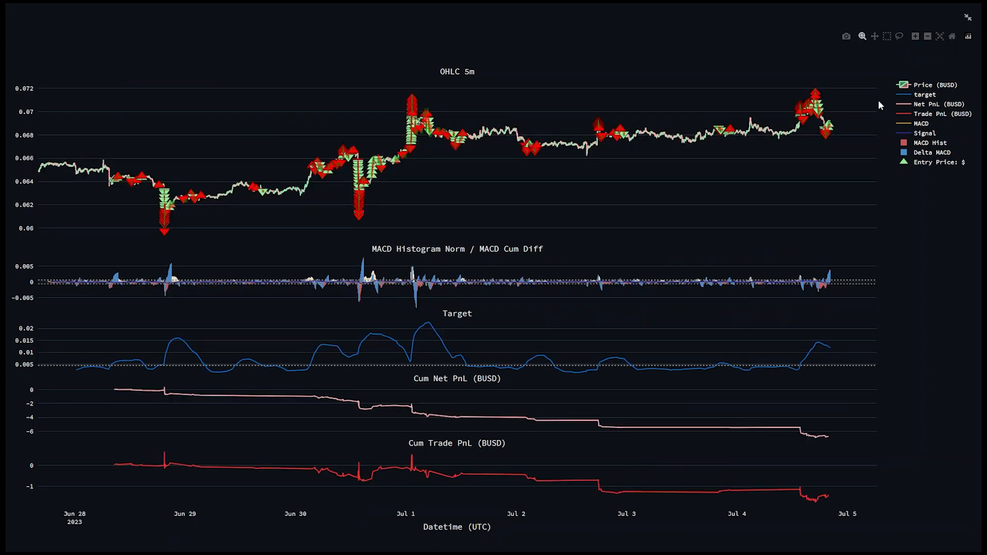
{"action": "mouse_move", "coordinate": [169, 241]}
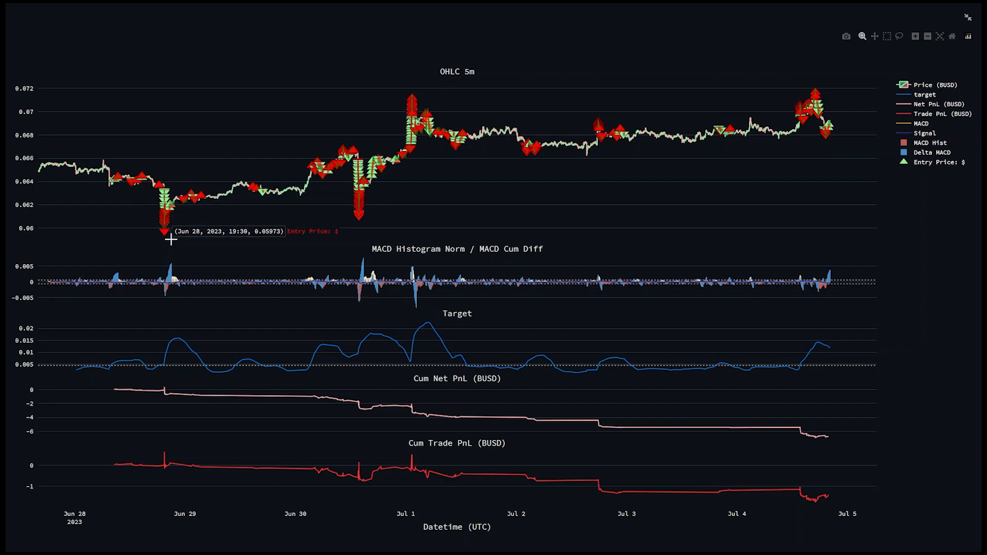
{"action": "mouse_move", "coordinate": [347, 200]}
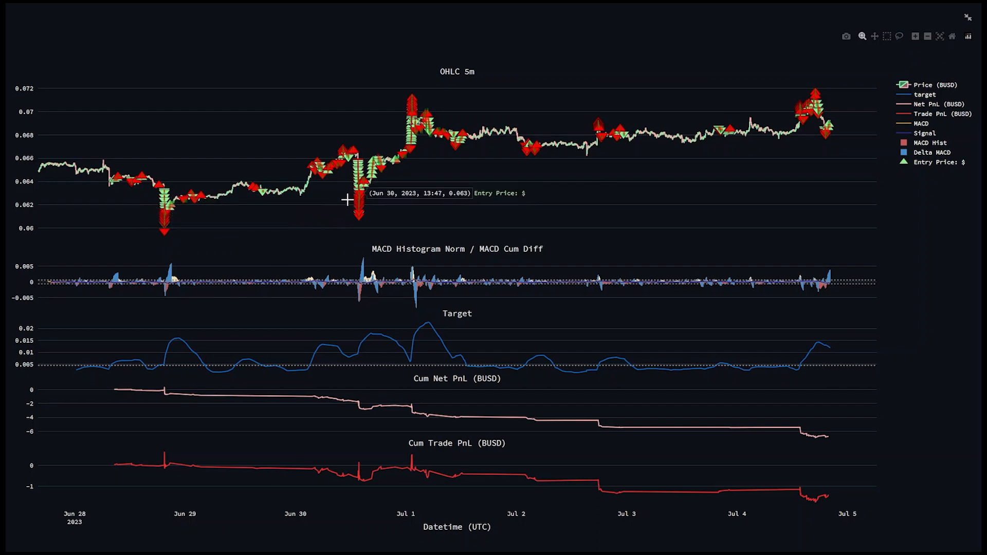
{"action": "mouse_move", "coordinate": [383, 218]}
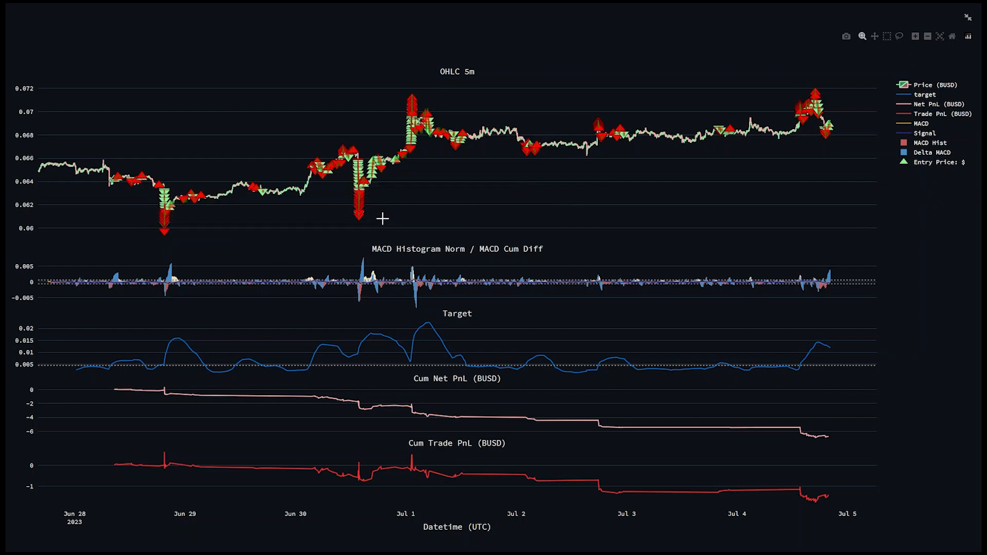
{"action": "mouse_move", "coordinate": [406, 90]}
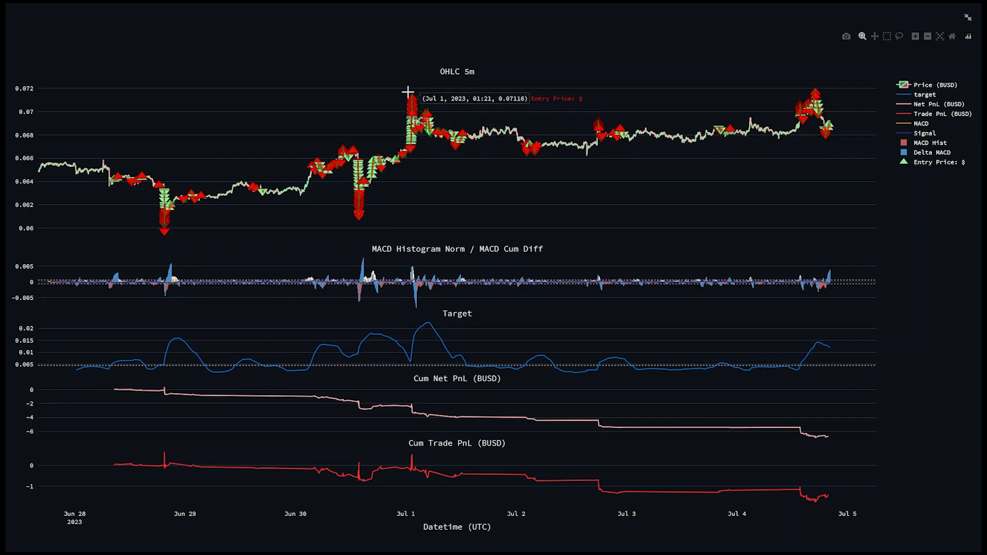